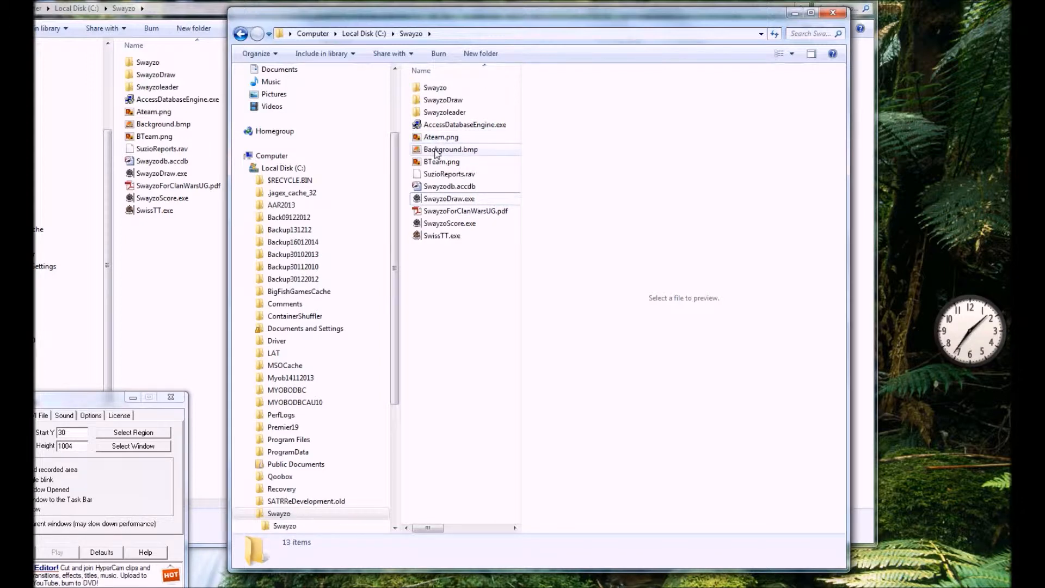
mouse_move(451, 148)
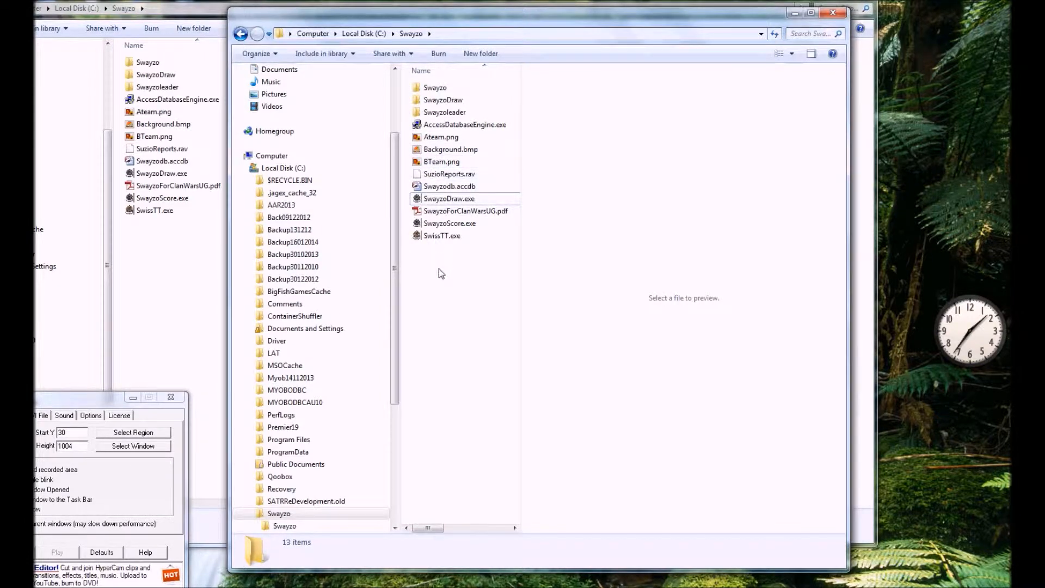
mouse_move(446, 235)
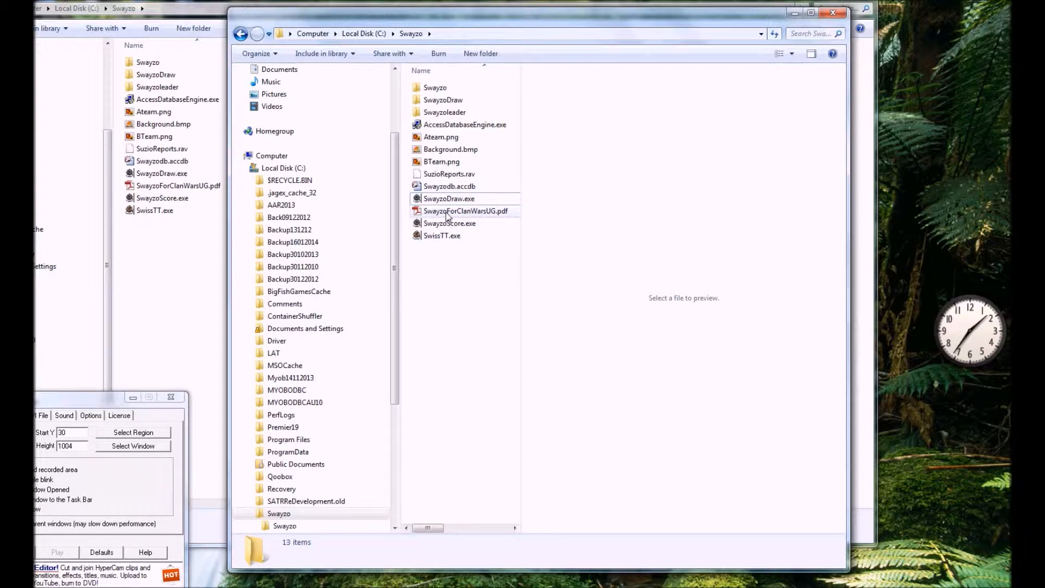
mouse_move(466, 211)
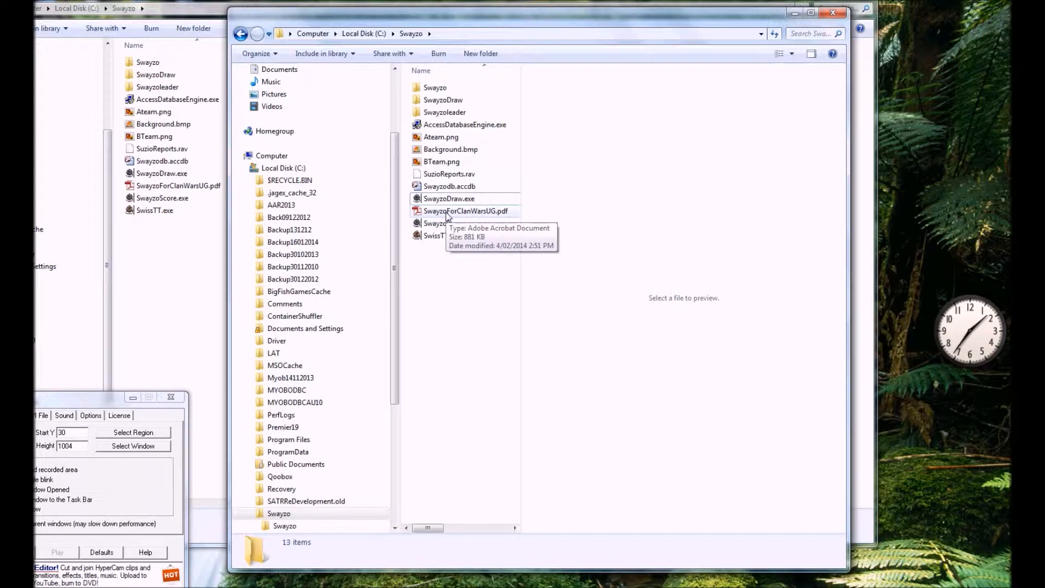
Step: Launch SwissTT.exe from the C:\Swayzo folder
click(466, 210)
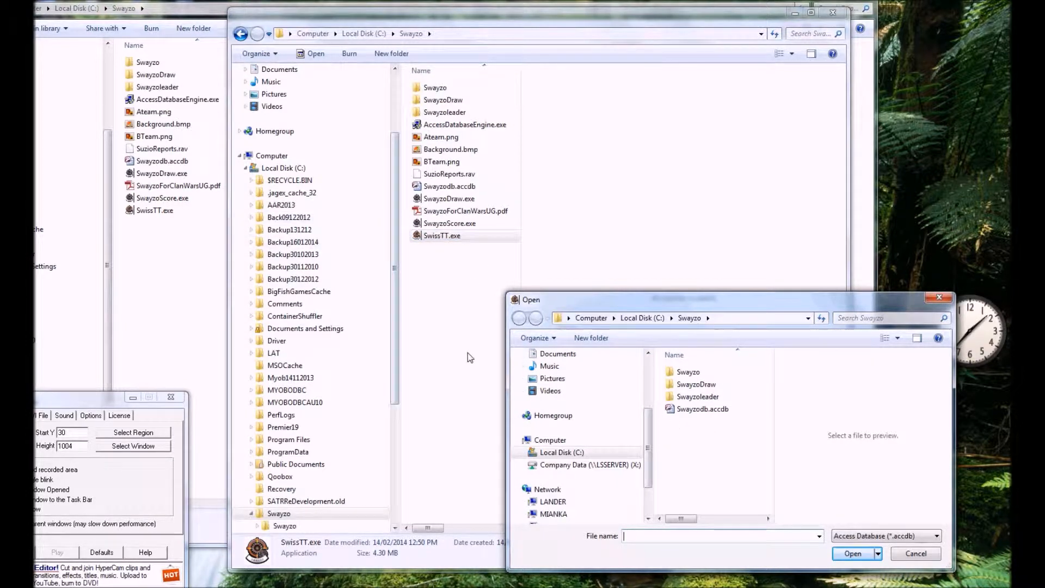
Step: Open the Swayzodb.accdb database
click(701, 409)
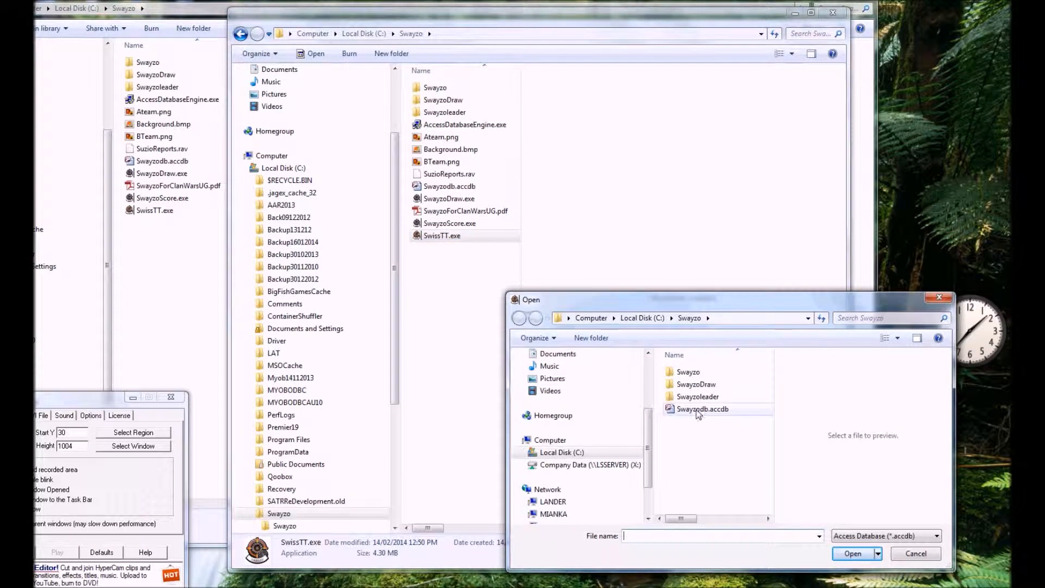
click(701, 409)
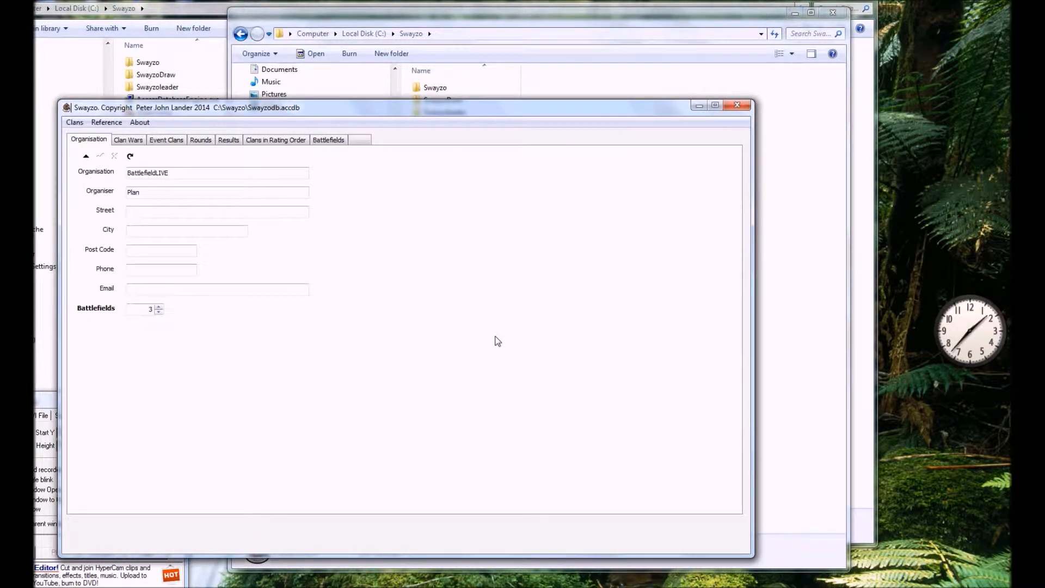
Step: Review the BattlefieldLIVE organisation details, then show the clan wars list
click(217, 211)
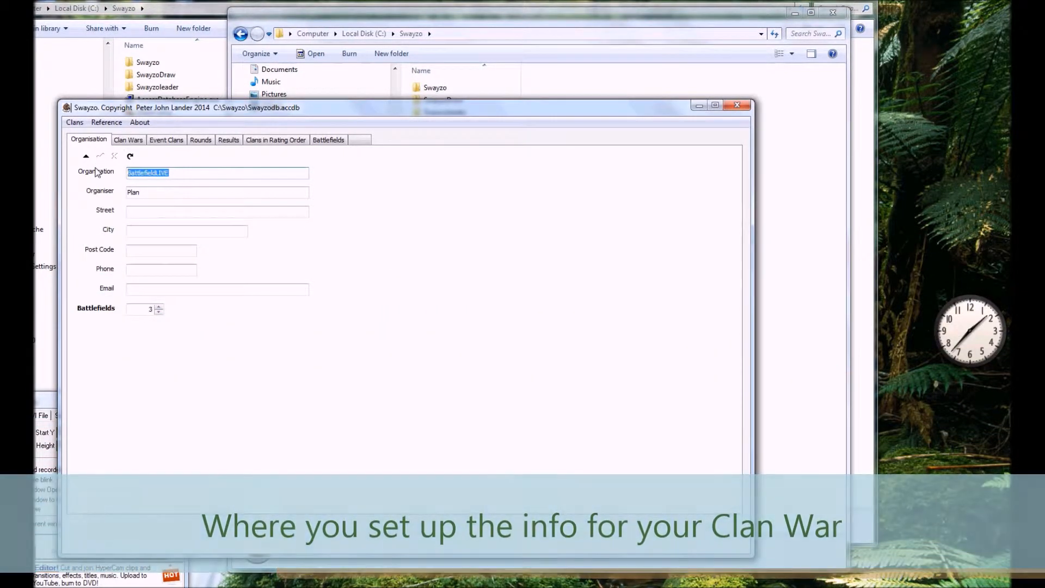
click(217, 192)
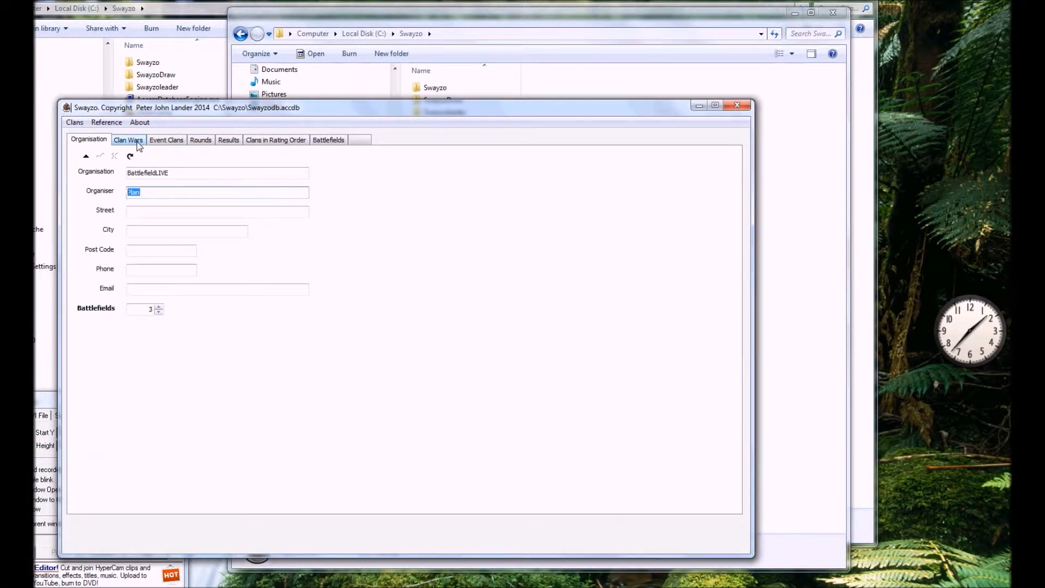
click(128, 139)
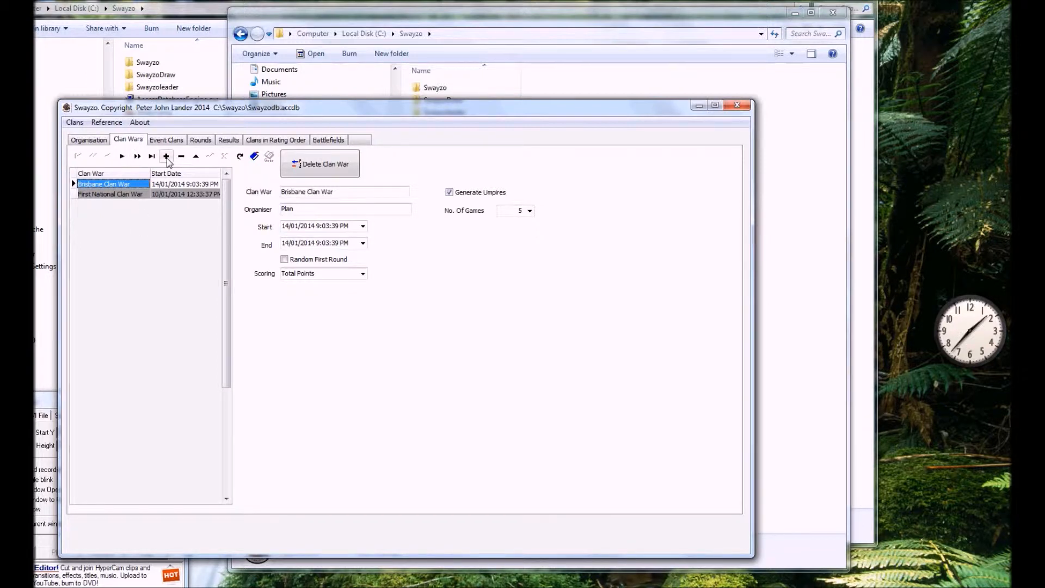
click(166, 156)
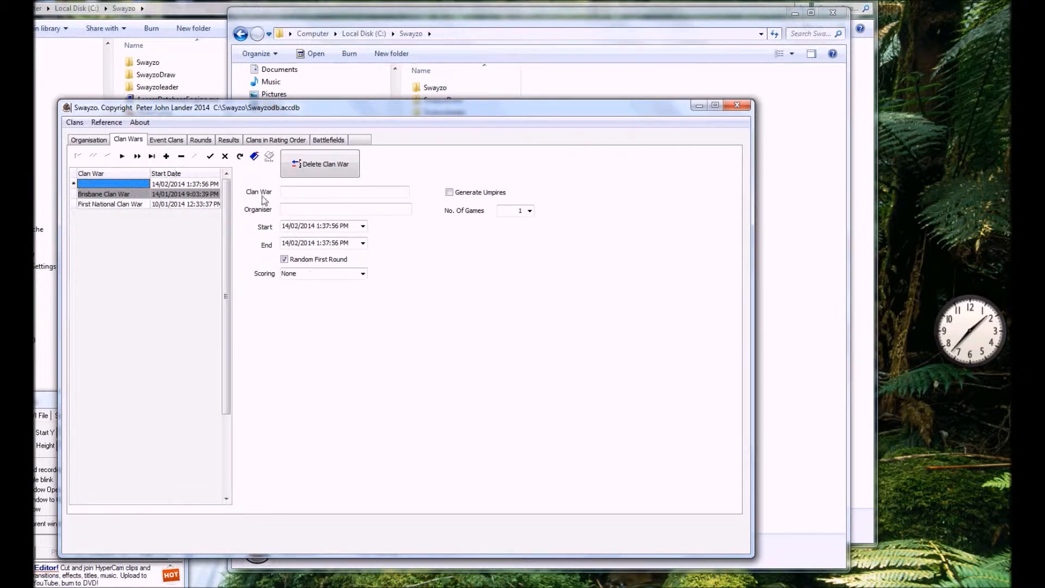
click(166, 156)
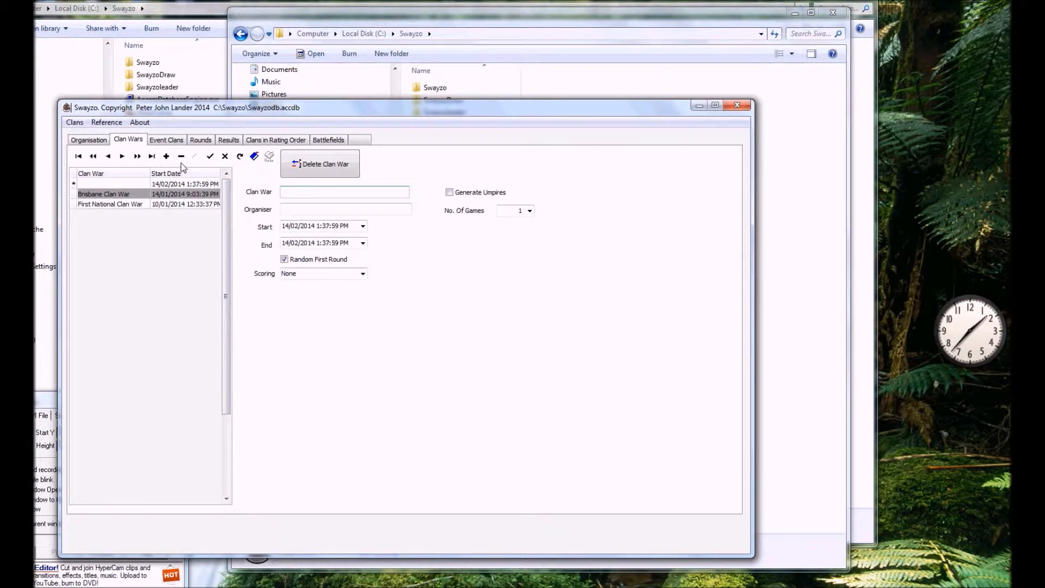
click(344, 192)
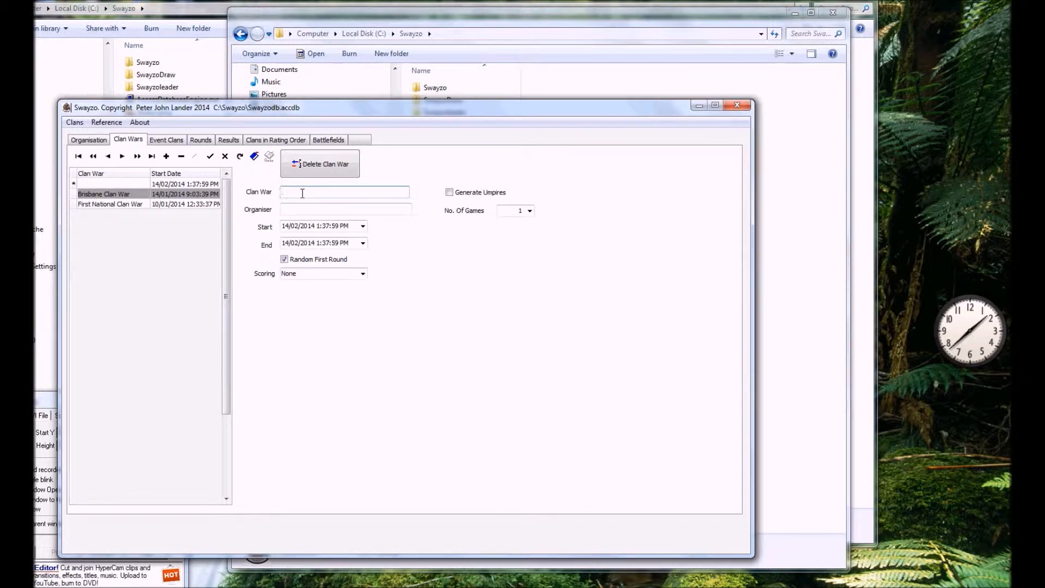
text(Demo)
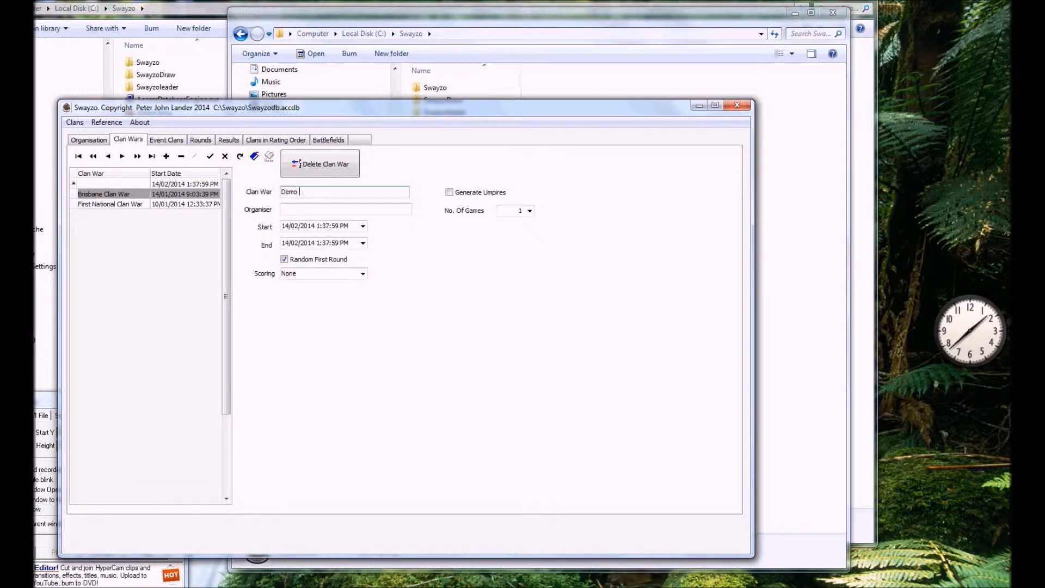
text(Clan War)
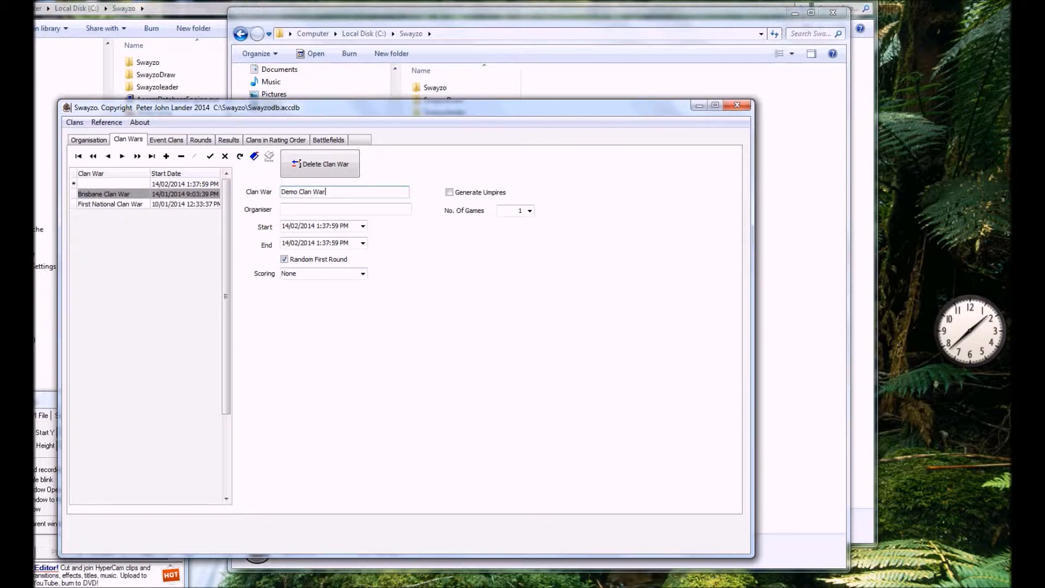
text(Peter Lander)
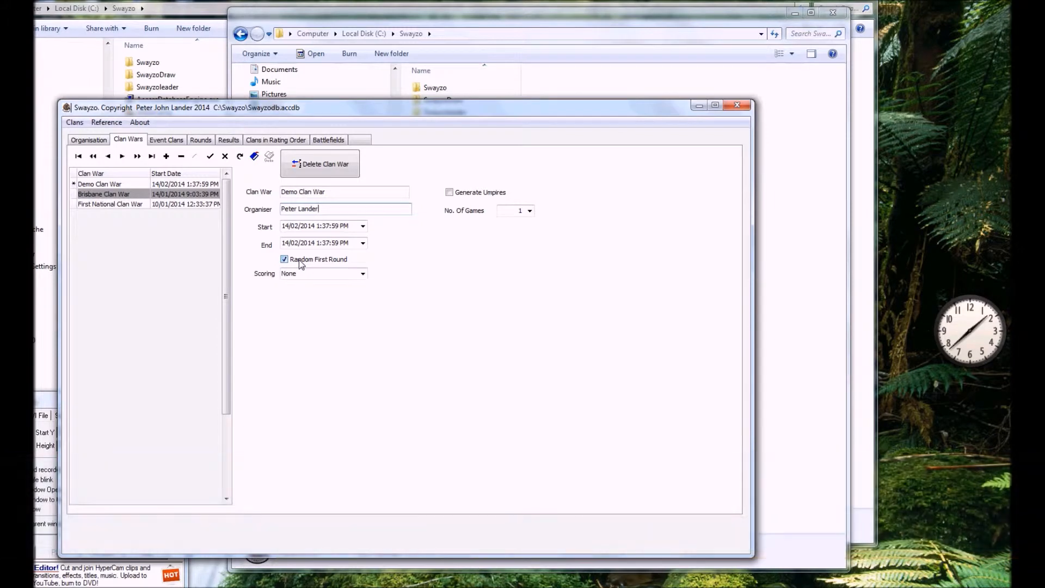
click(285, 260)
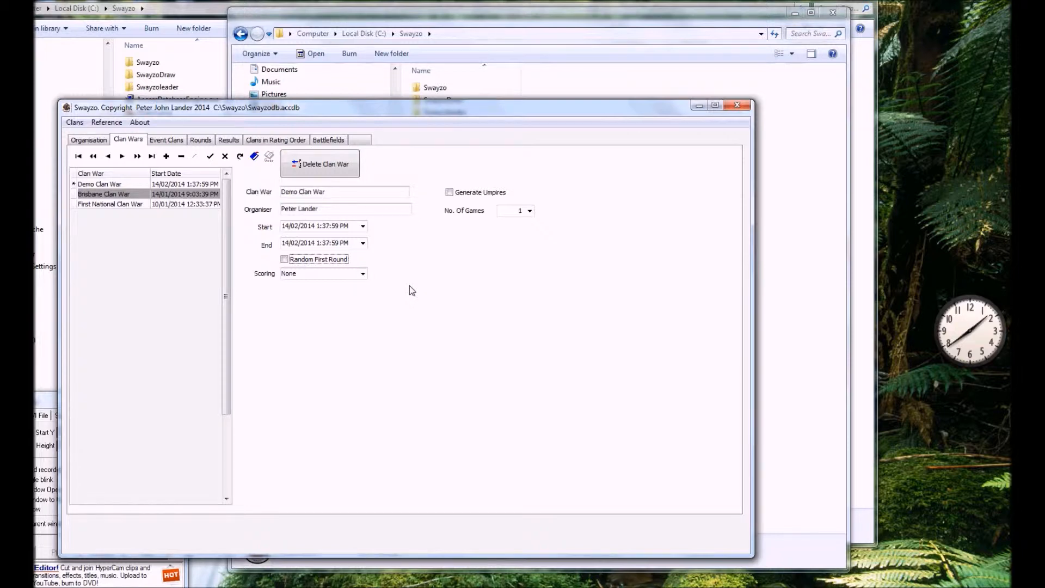
mouse_move(452, 212)
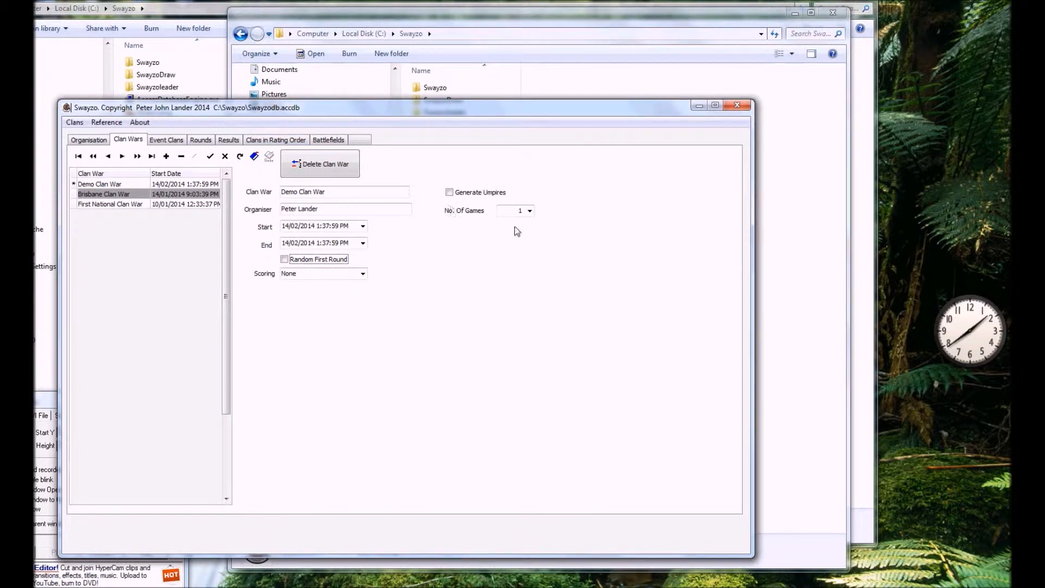
Step: Set Demo Clan War to 2 games per round with Total Points scoring
click(529, 210)
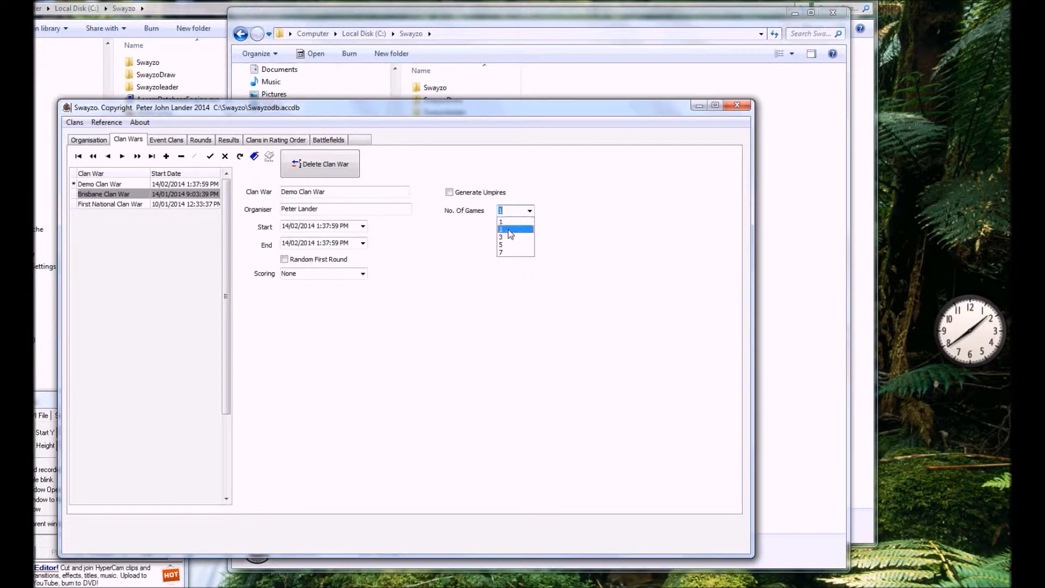
click(501, 228)
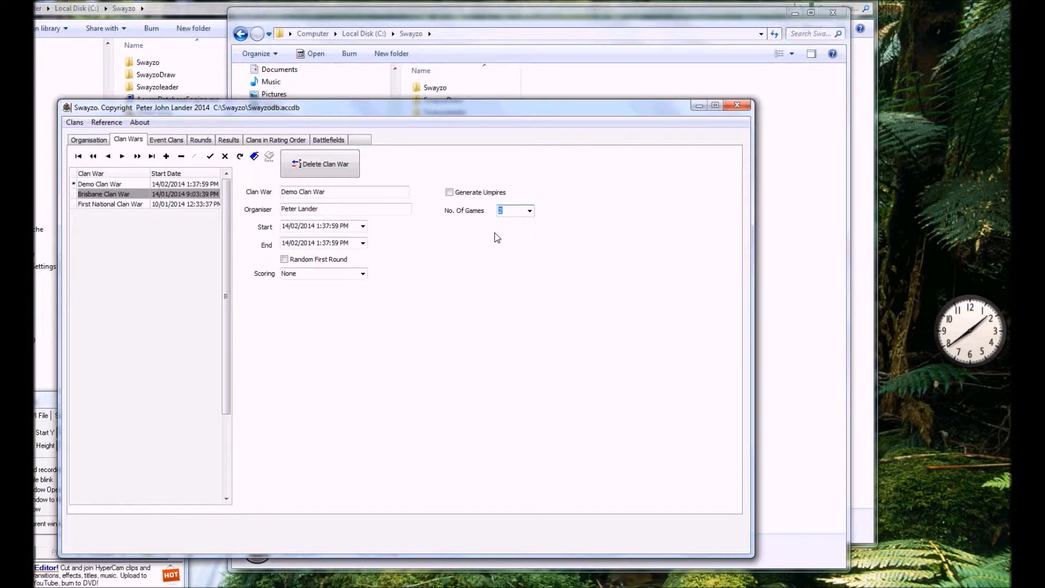
mouse_move(460, 260)
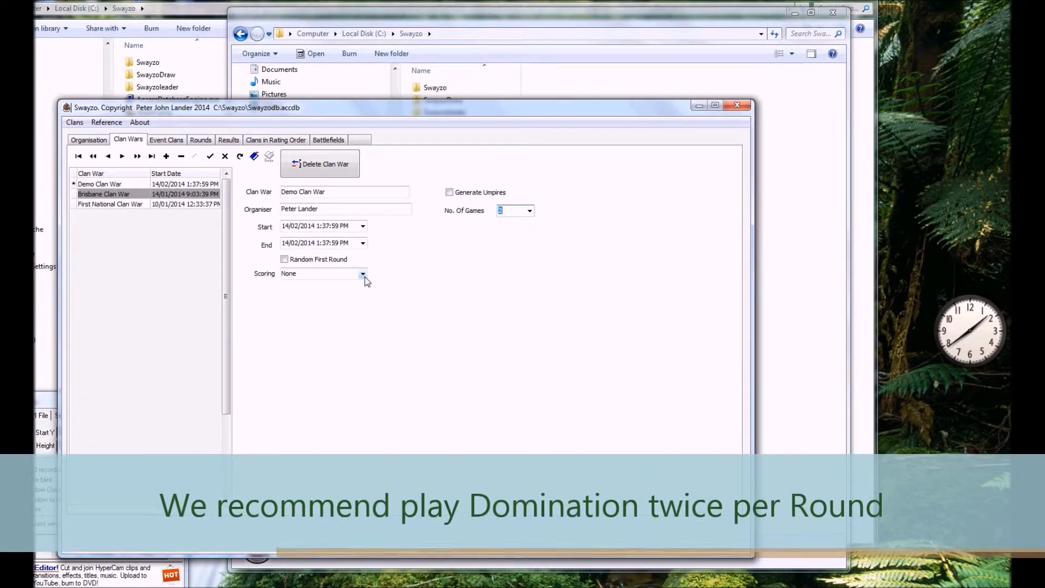
click(362, 274)
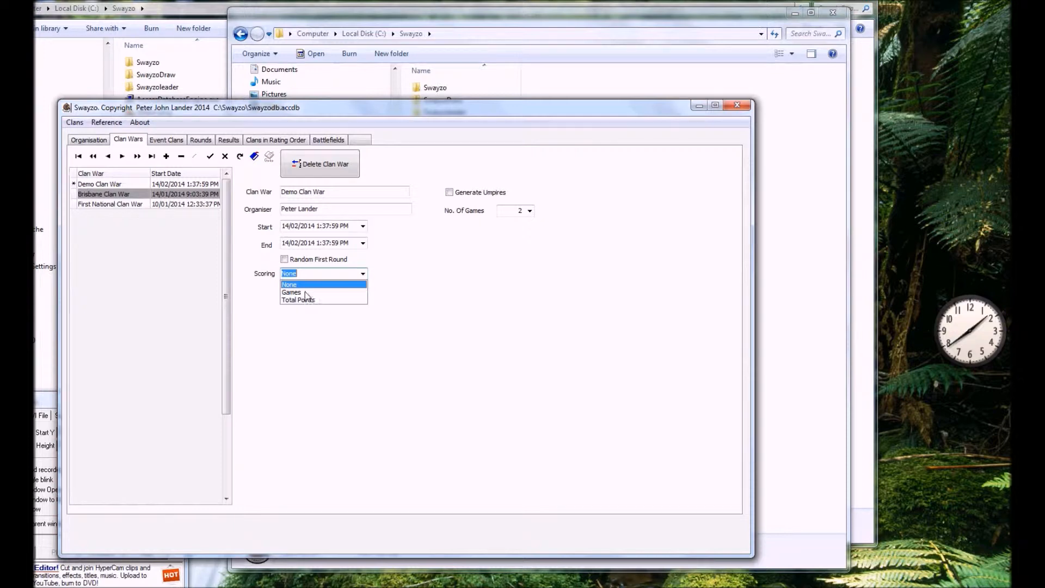
click(292, 292)
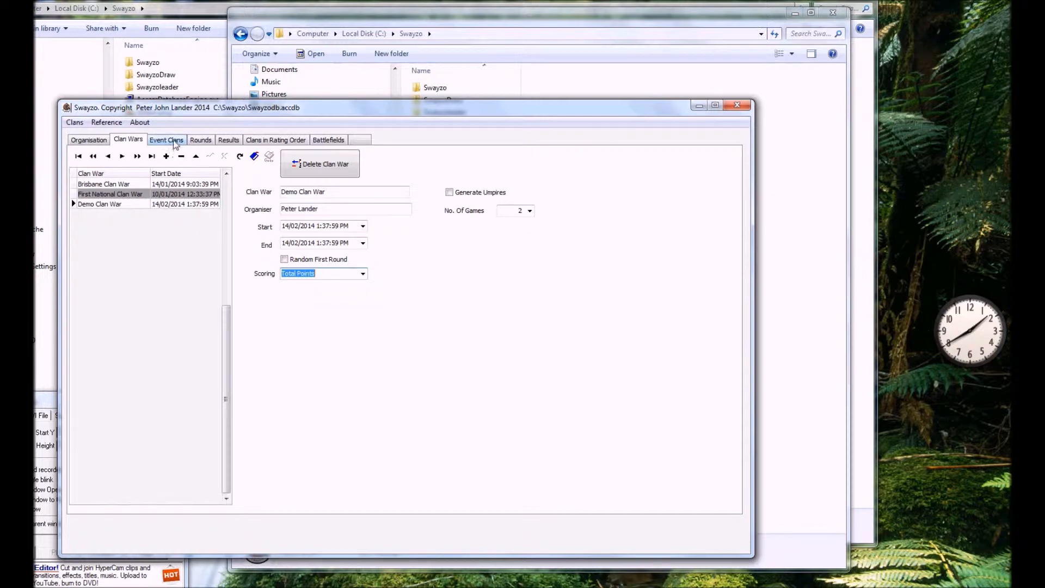
Step: Add a clan named Super Clan with rating 1000 and class 2
click(166, 139)
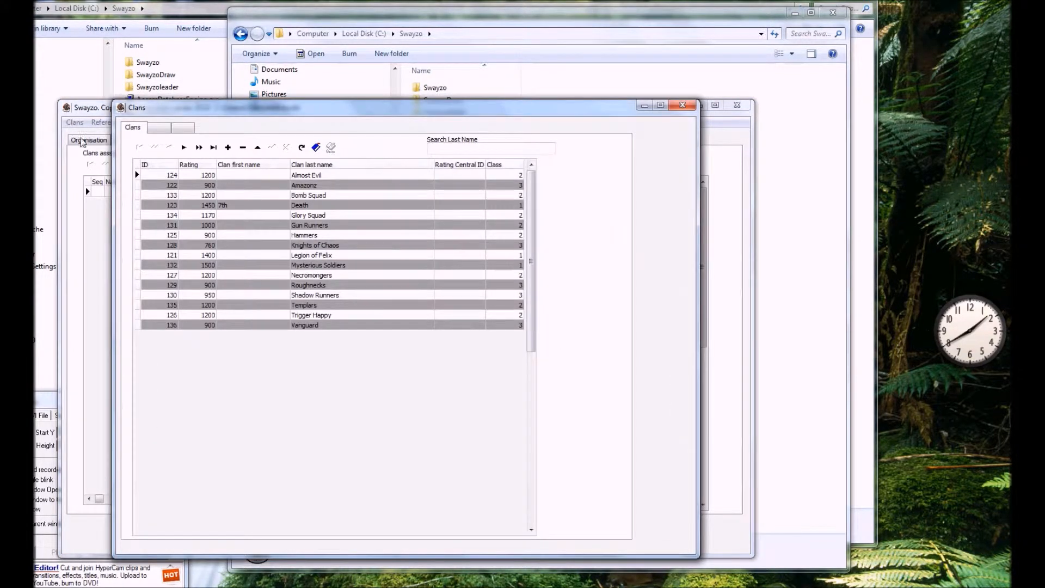
click(228, 147)
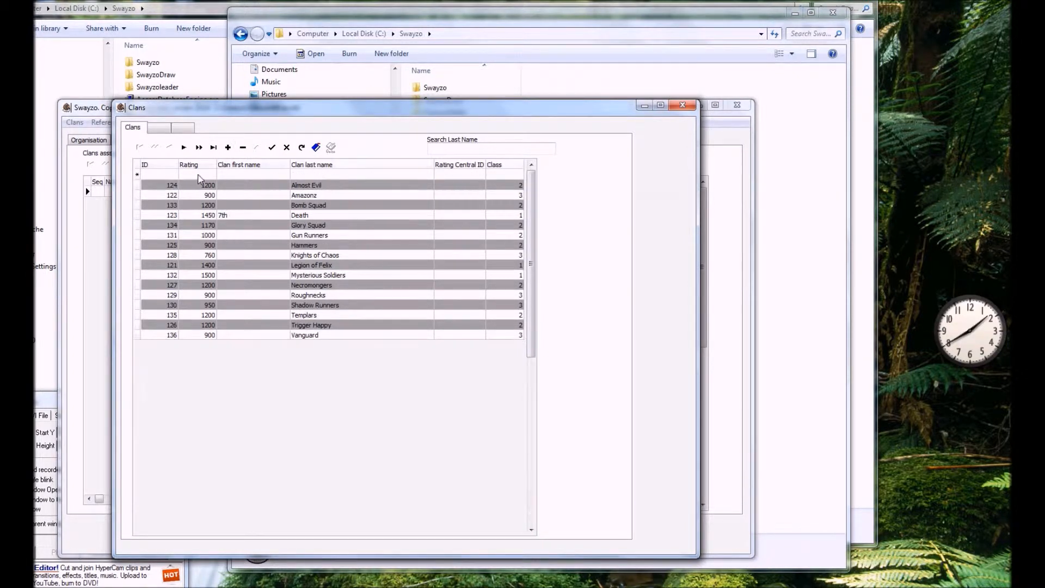
click(196, 175)
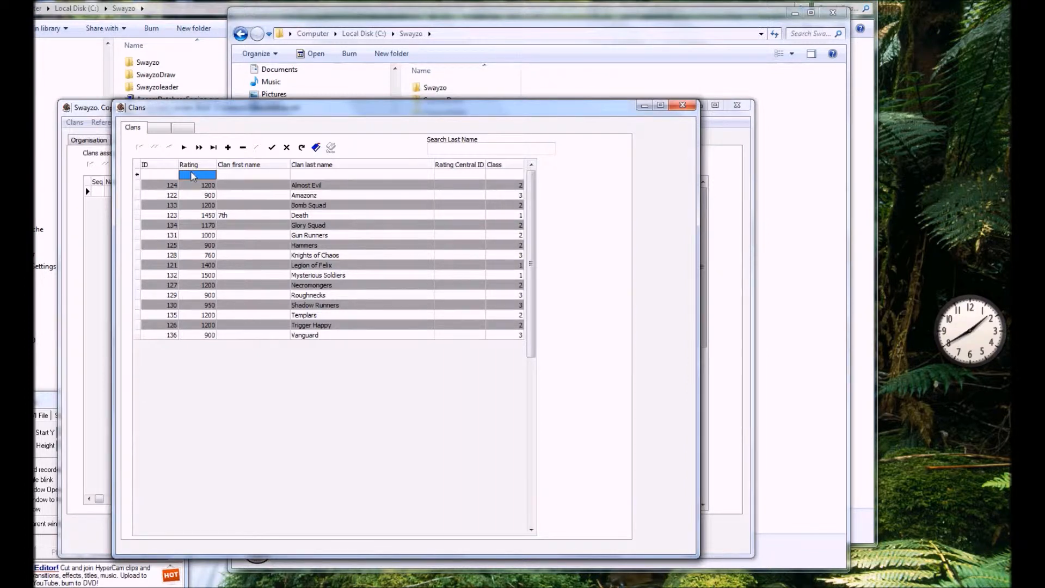
text(1000)
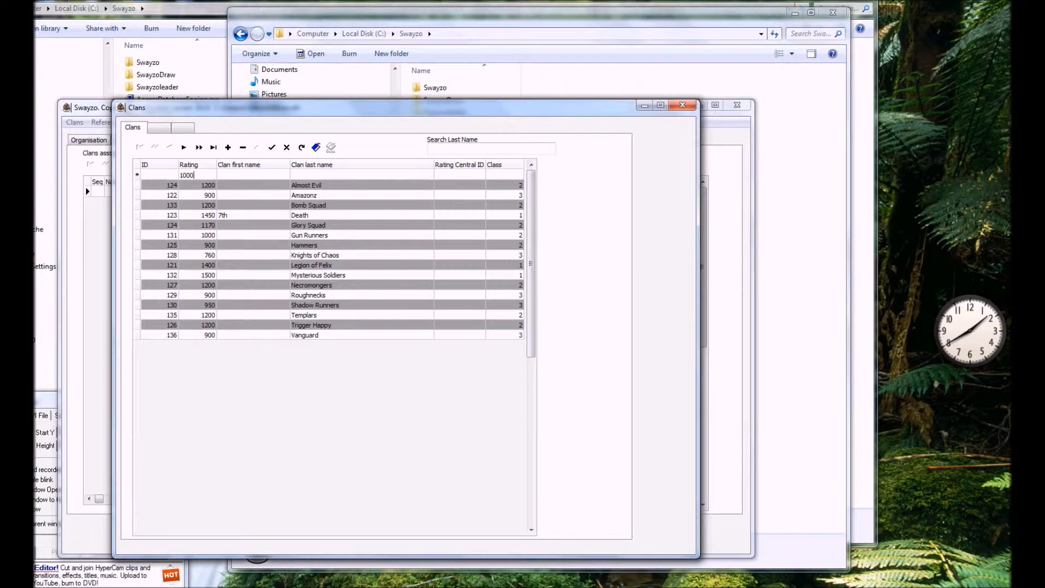
click(362, 175)
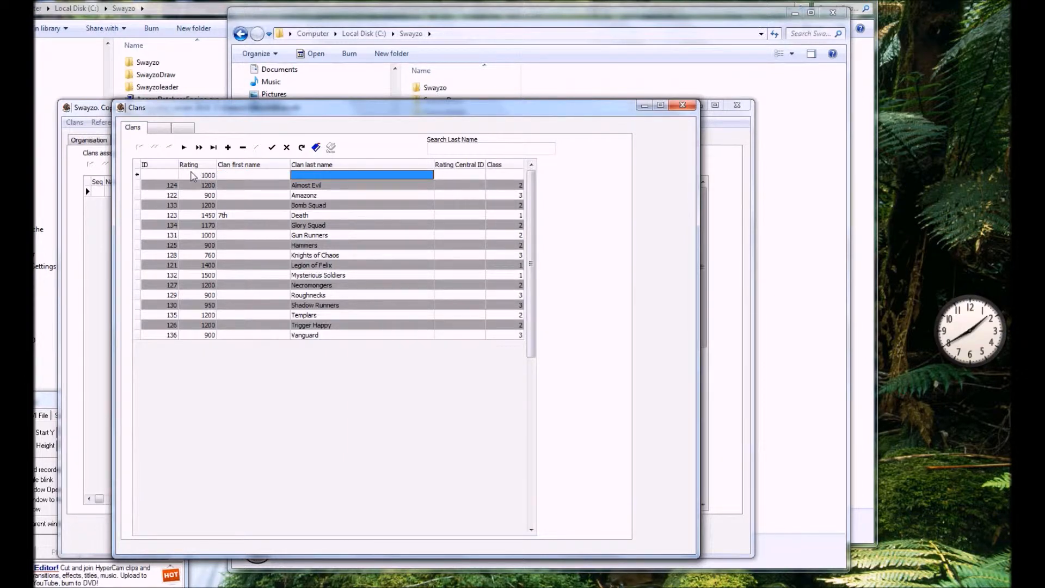
text(Super C)
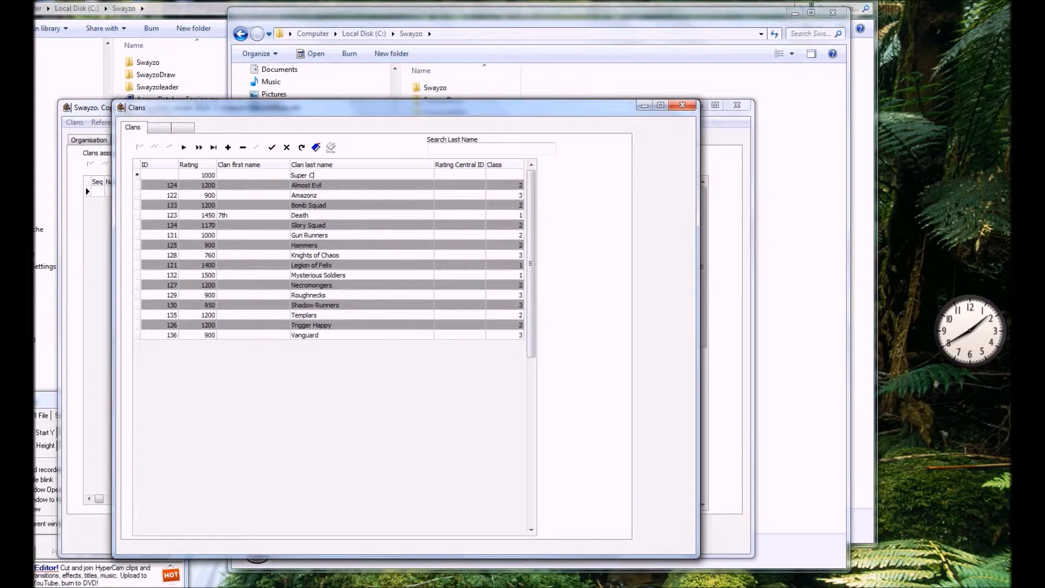
click(459, 174)
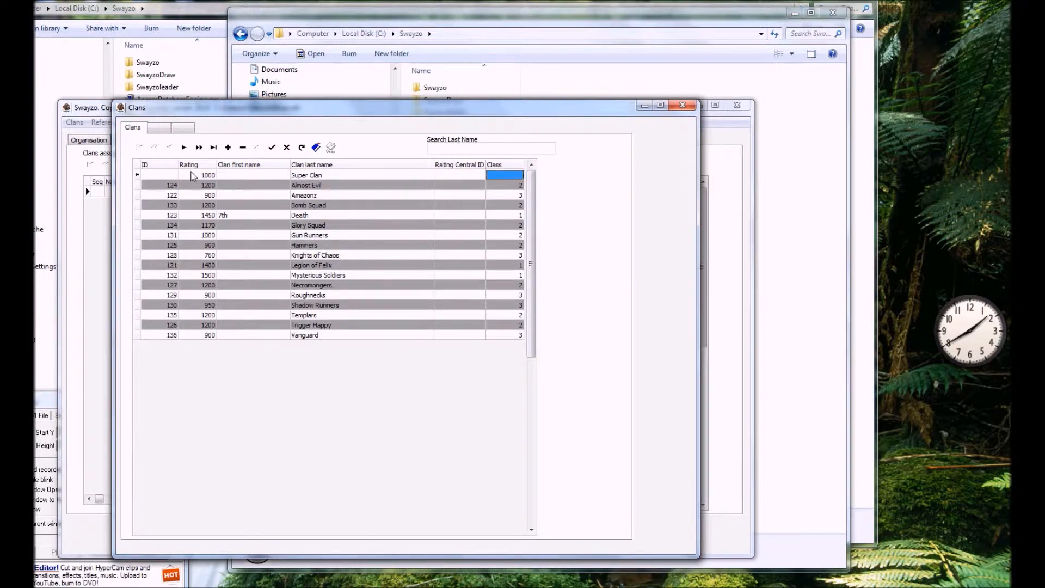
click(271, 147)
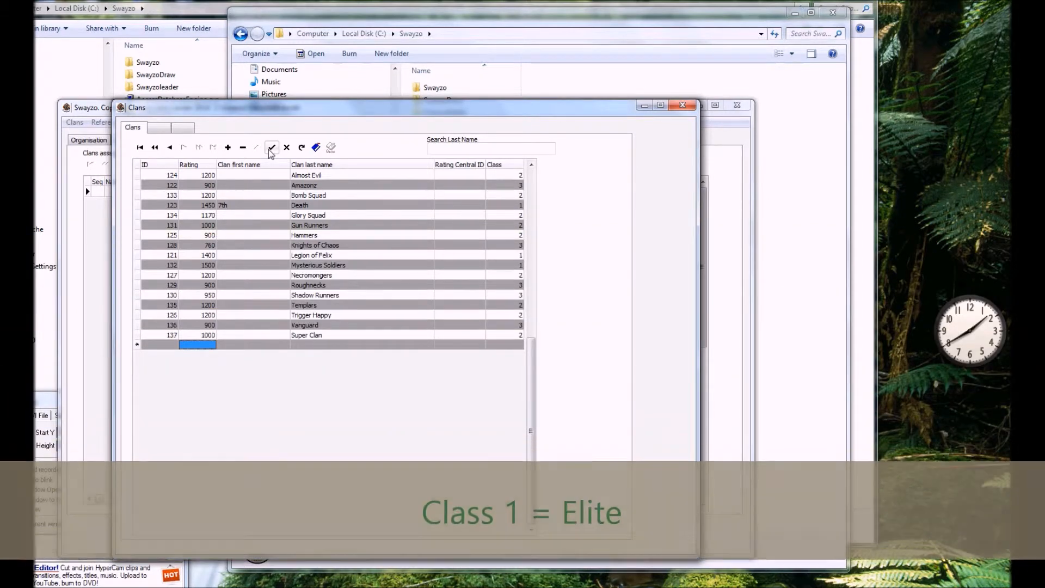
click(166, 139)
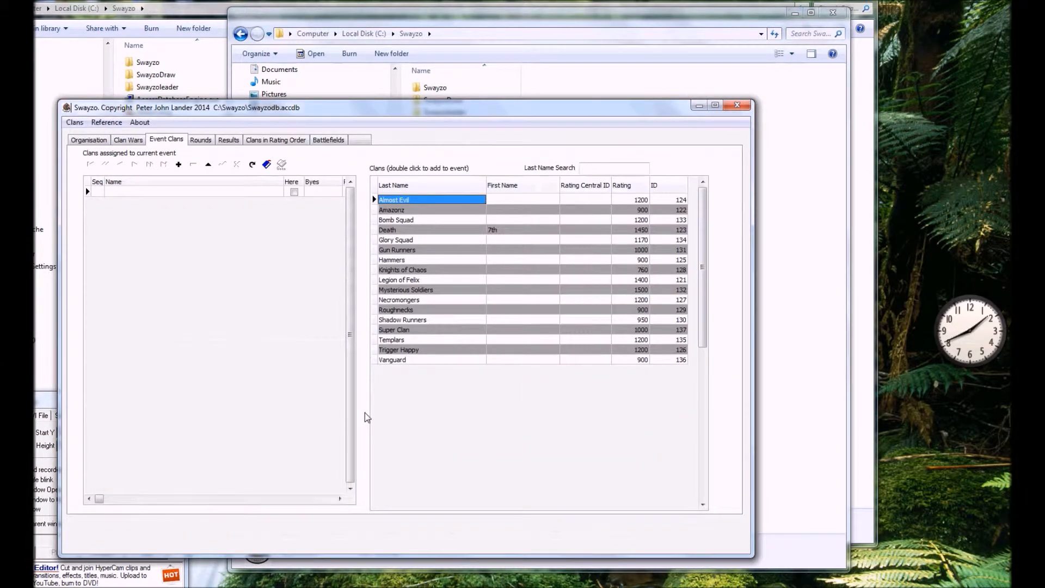
mouse_move(407, 332)
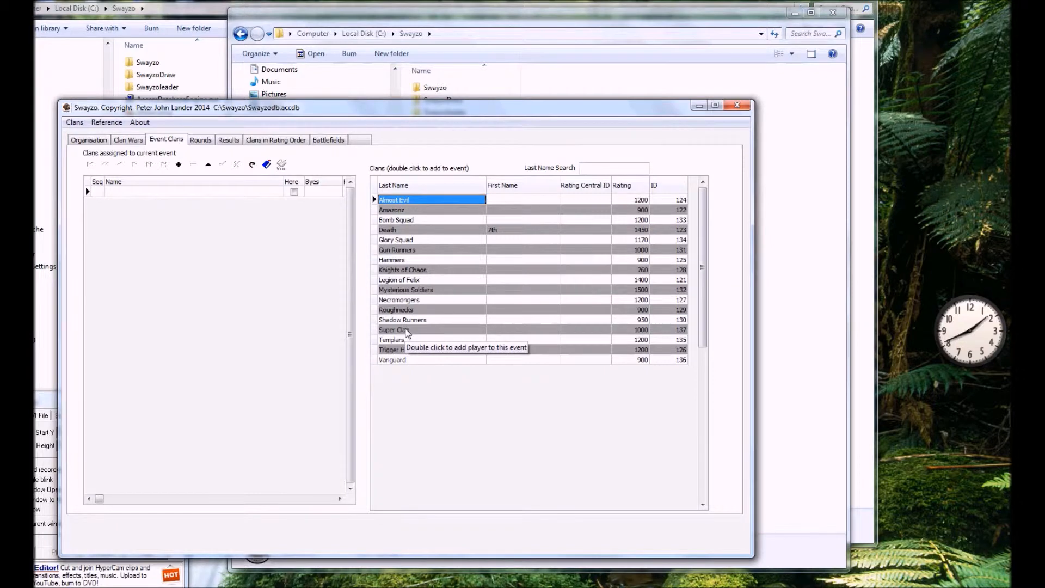
Step: Add Super Clan, Mysterious Soldiers, Gun Runners, 7th Death and Roughnecks; mark Roughnecks absent
click(394, 329)
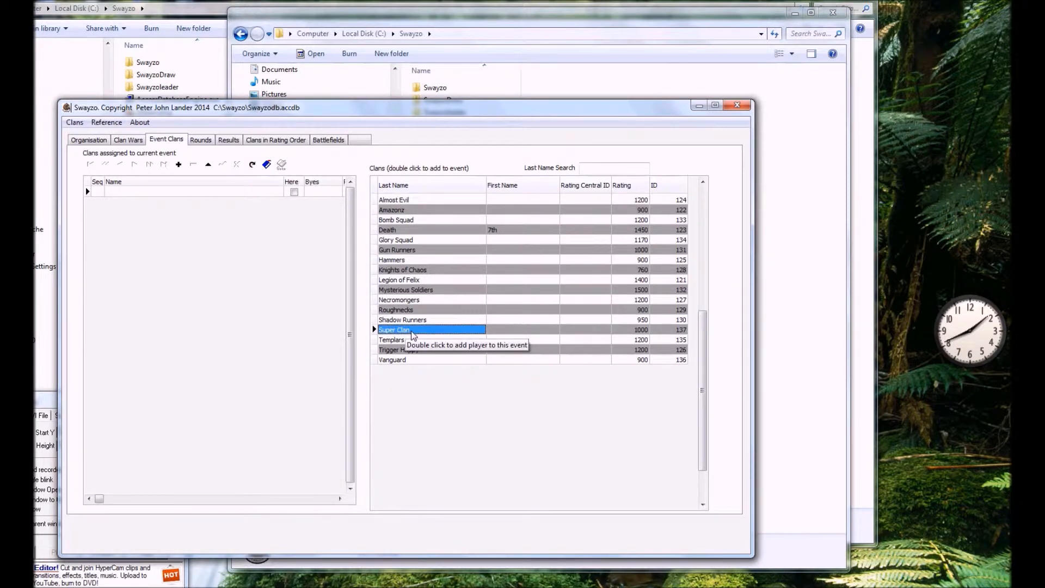
double_click(394, 329)
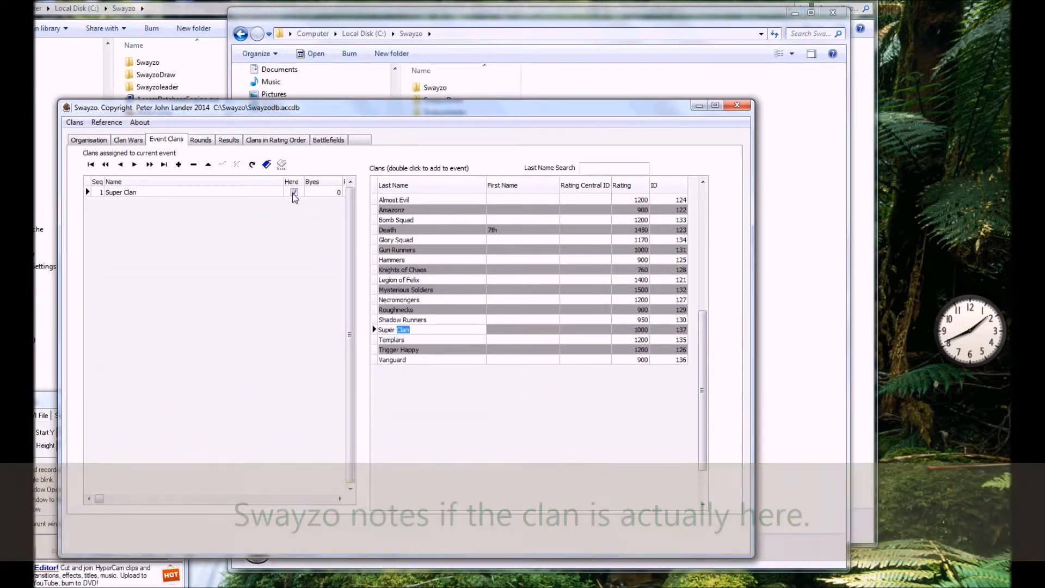
double_click(405, 289)
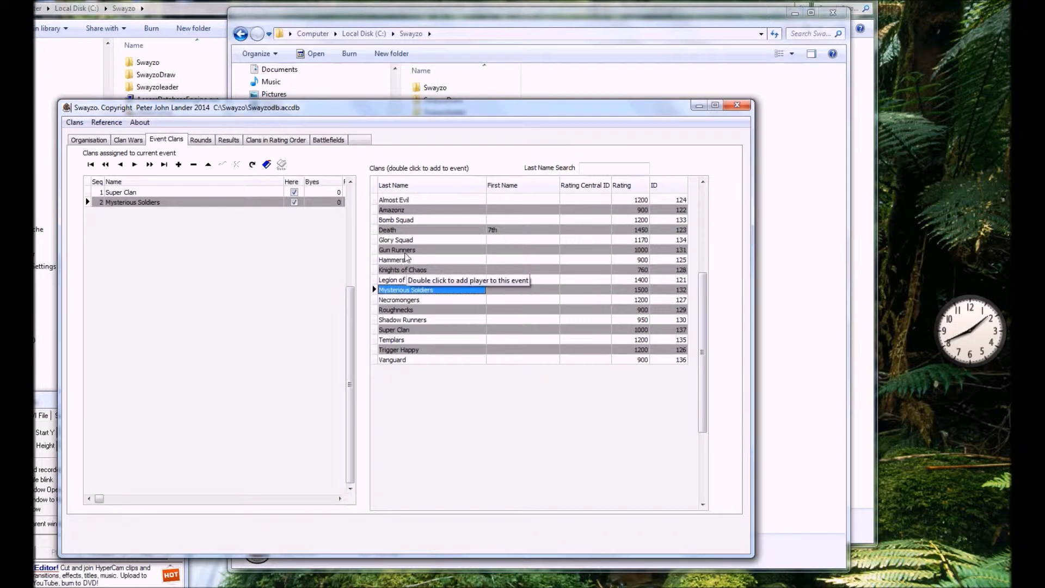
double_click(387, 229)
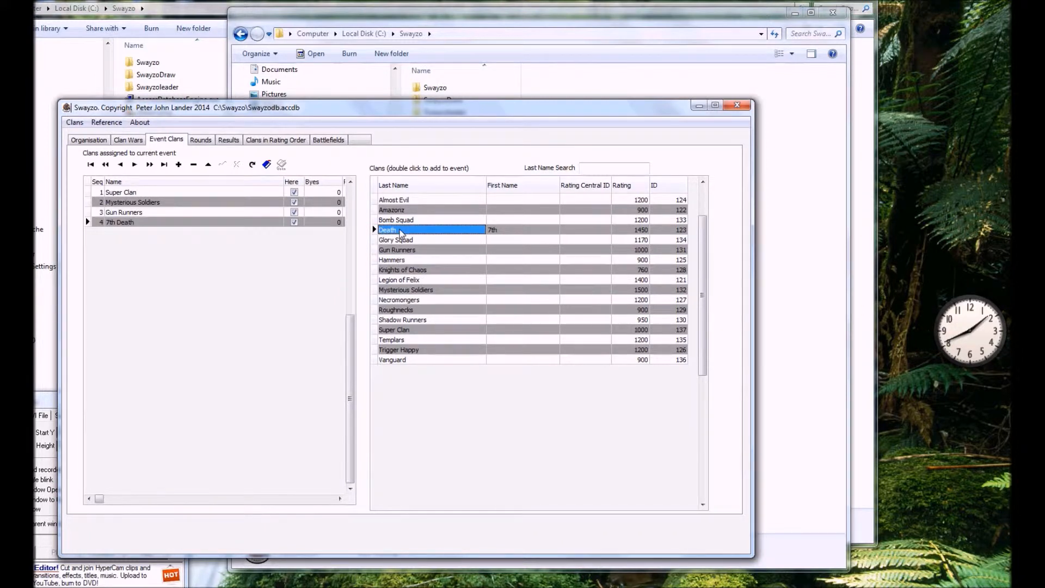
double_click(391, 209)
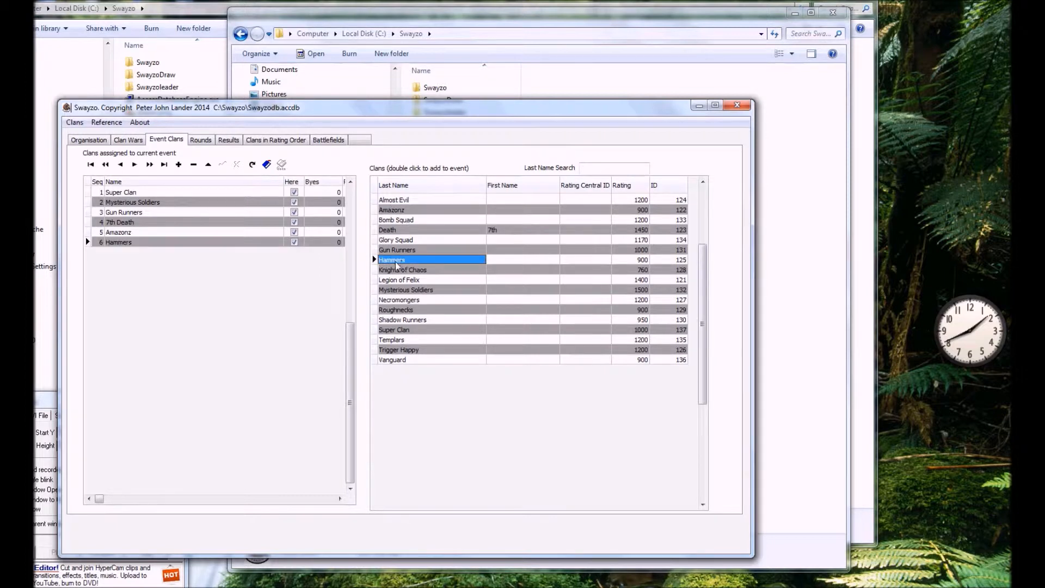
mouse_move(422, 312)
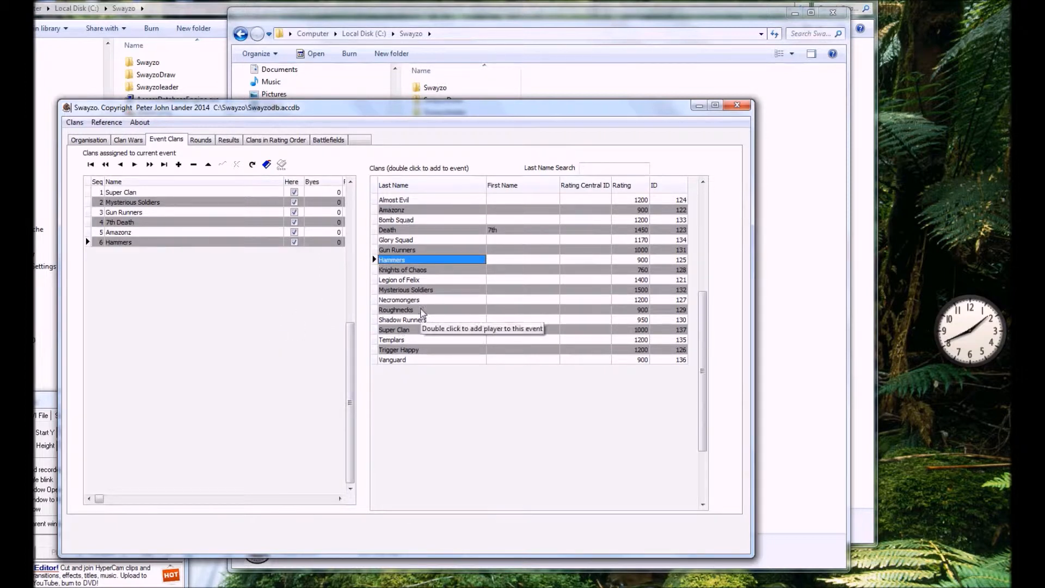
double_click(396, 309)
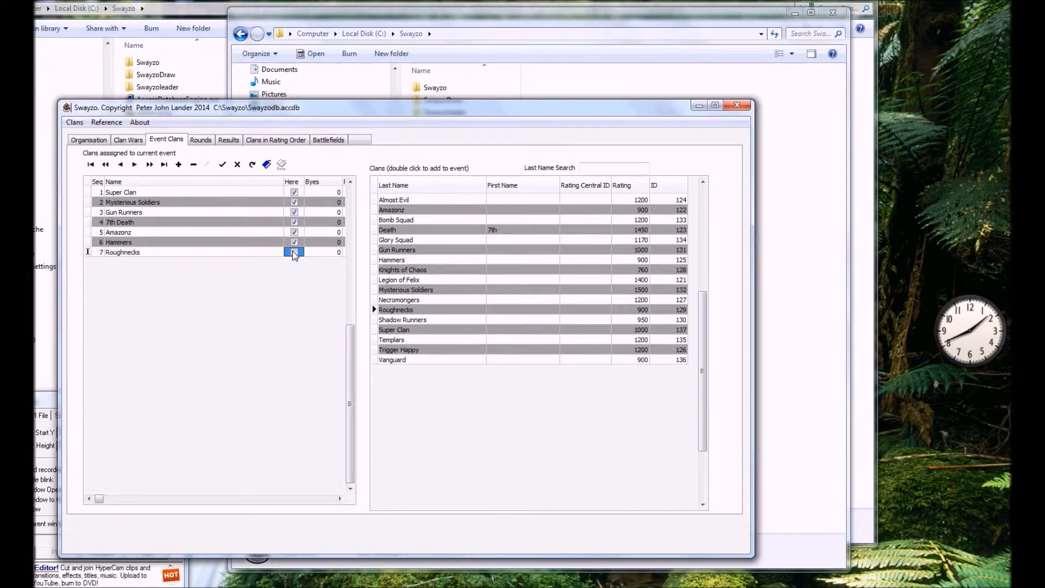
click(294, 252)
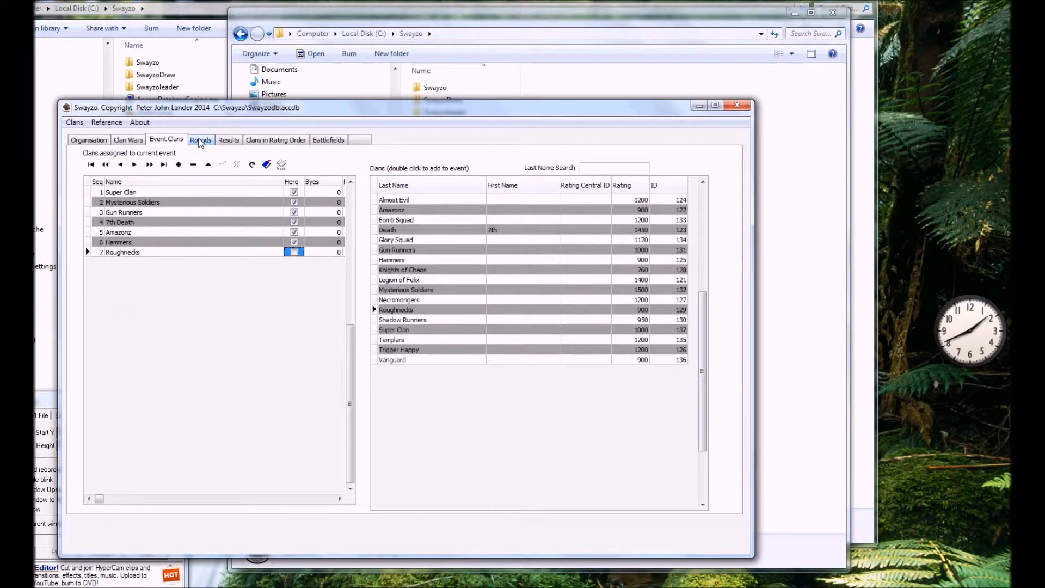
Step: Generate the round 1 draw, check event clans, and open 7th Death vs Hammers results
click(201, 140)
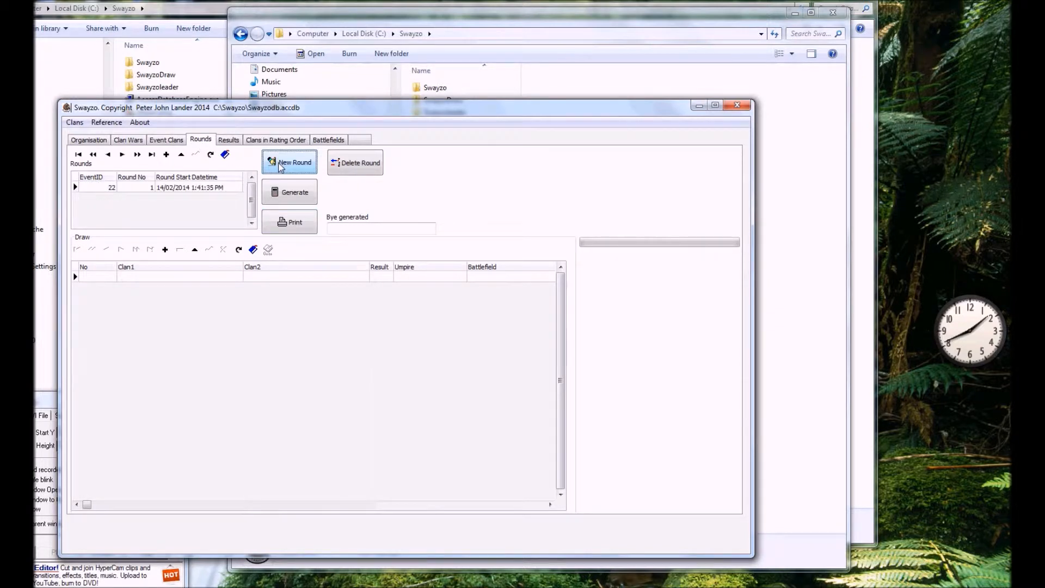
click(289, 192)
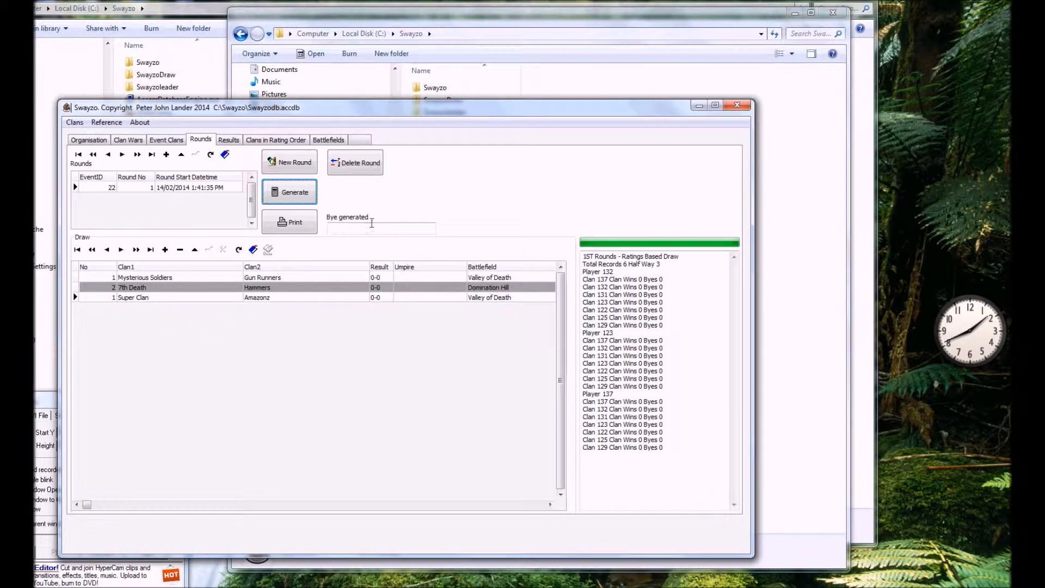
click(166, 140)
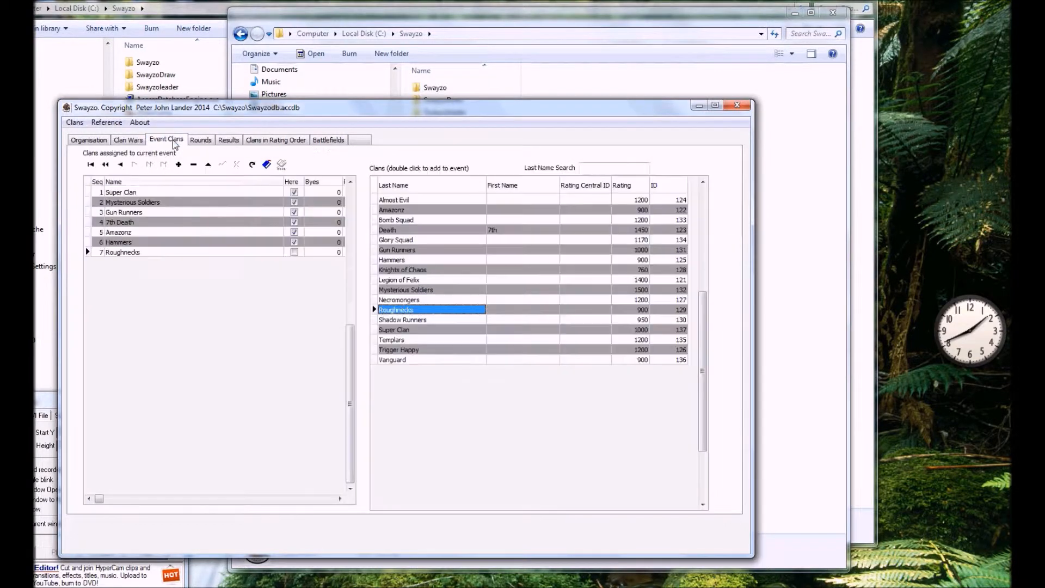
mouse_move(105, 252)
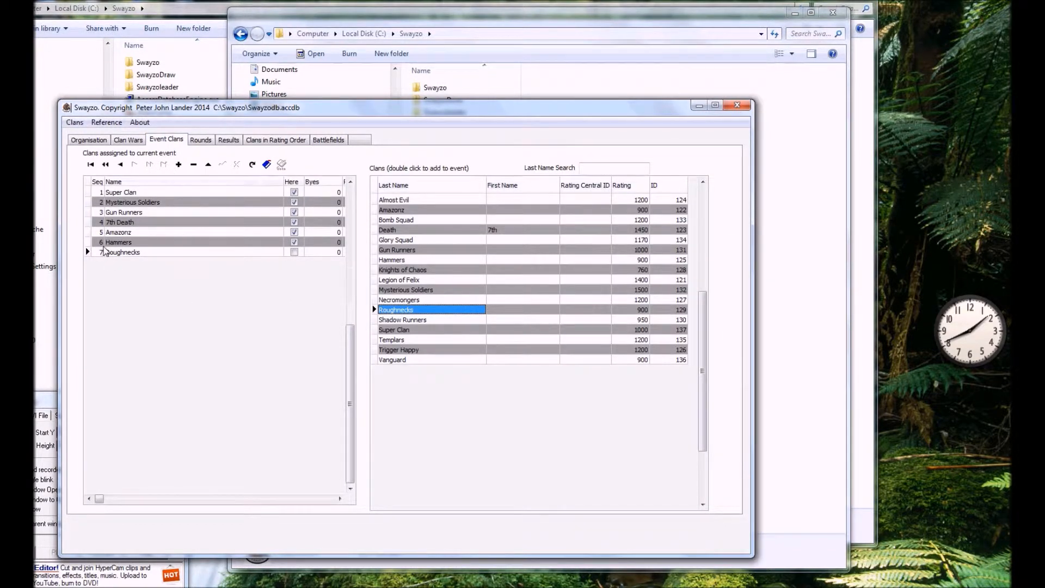
click(201, 139)
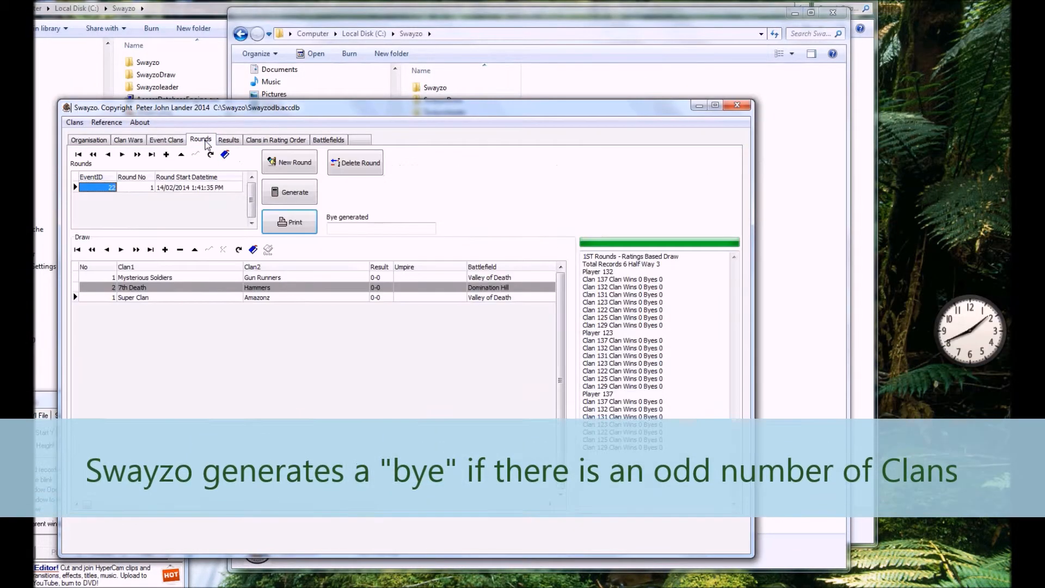
mouse_move(220, 336)
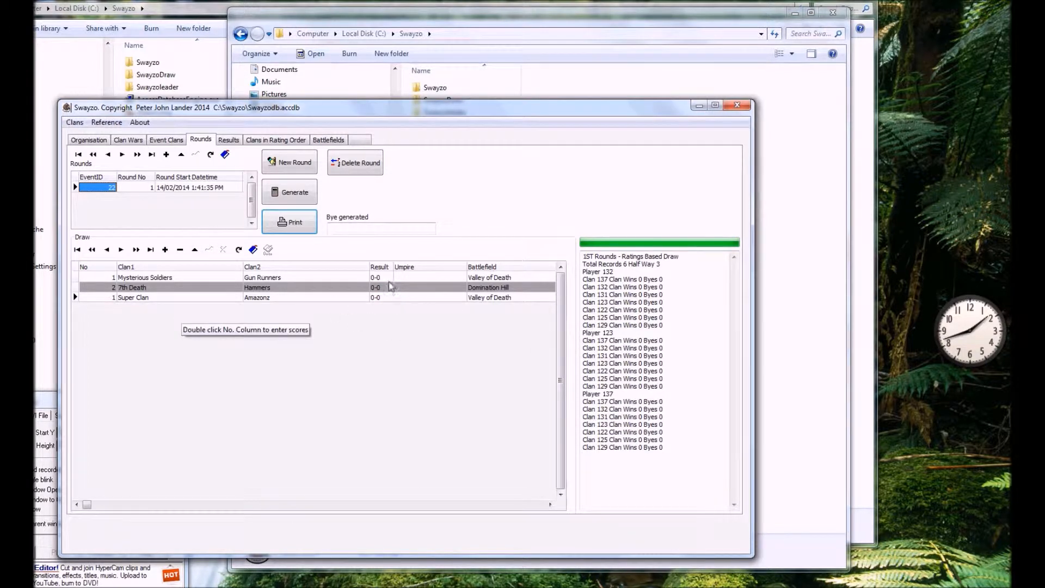
click(375, 277)
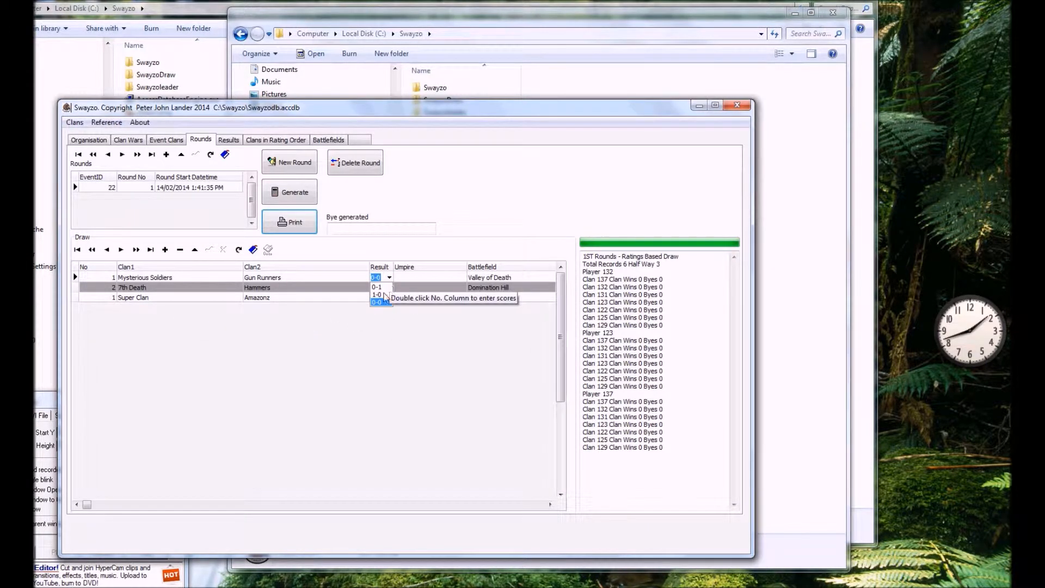
click(378, 294)
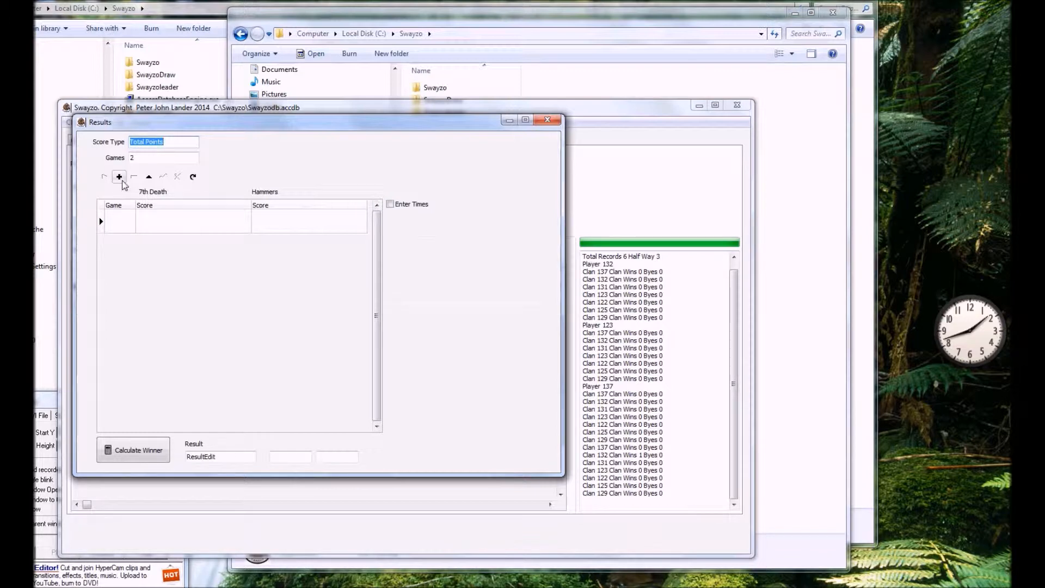
Step: Enter timed game 1 for 7th Death vs Hammers, scoring 310–253
click(390, 204)
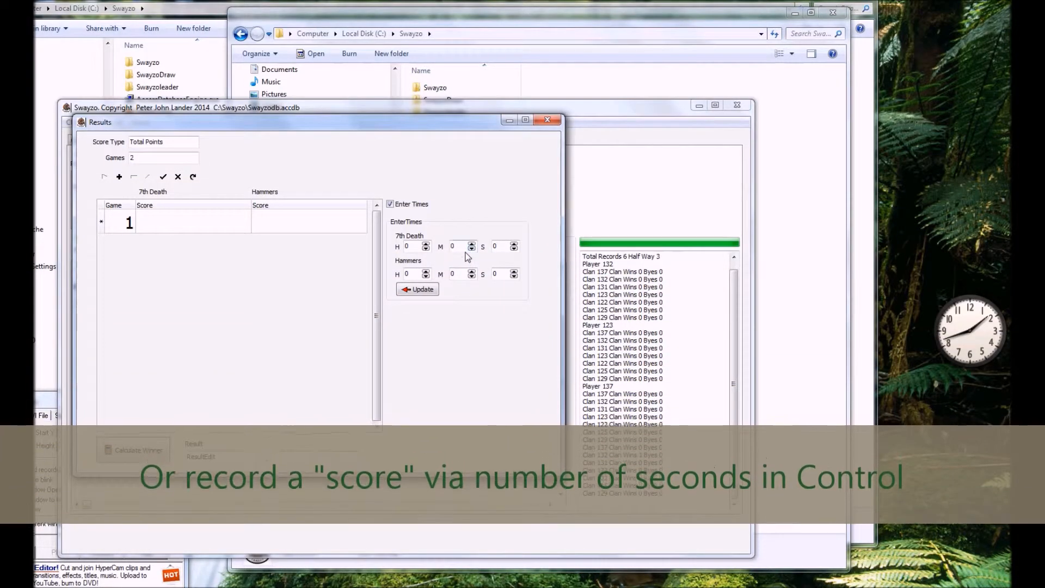
click(472, 244)
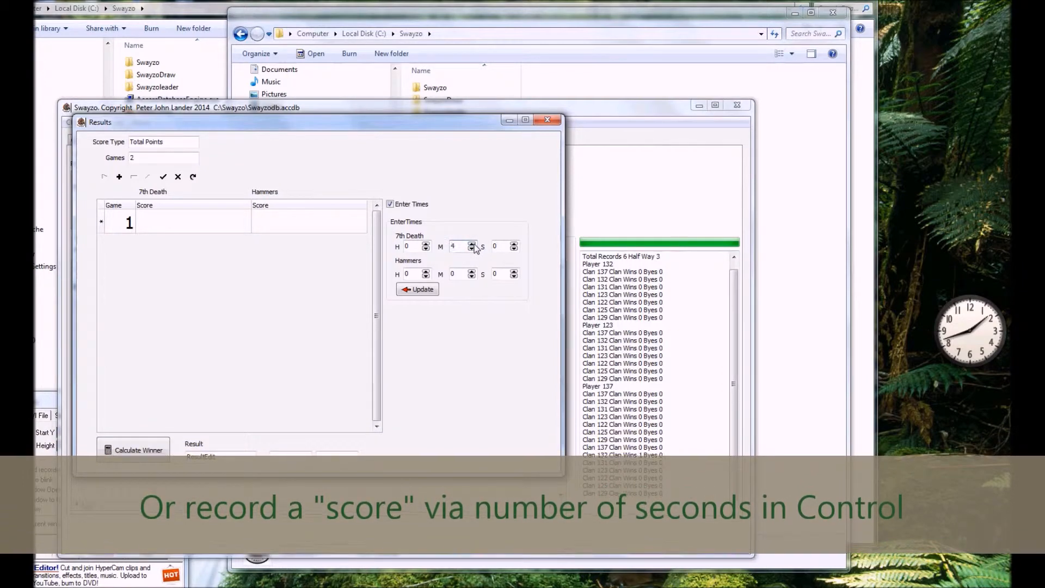
click(471, 244)
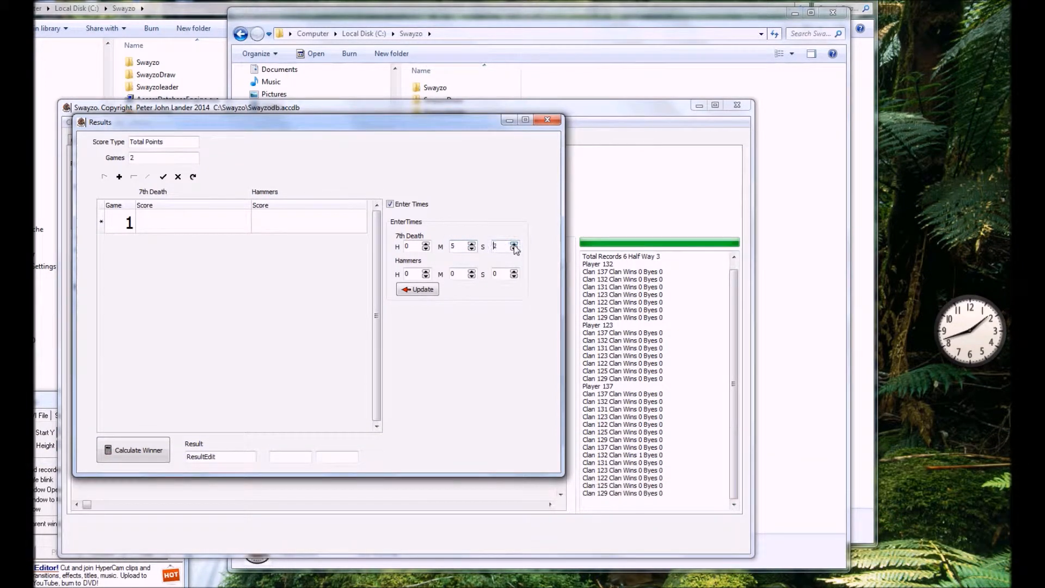
click(514, 244)
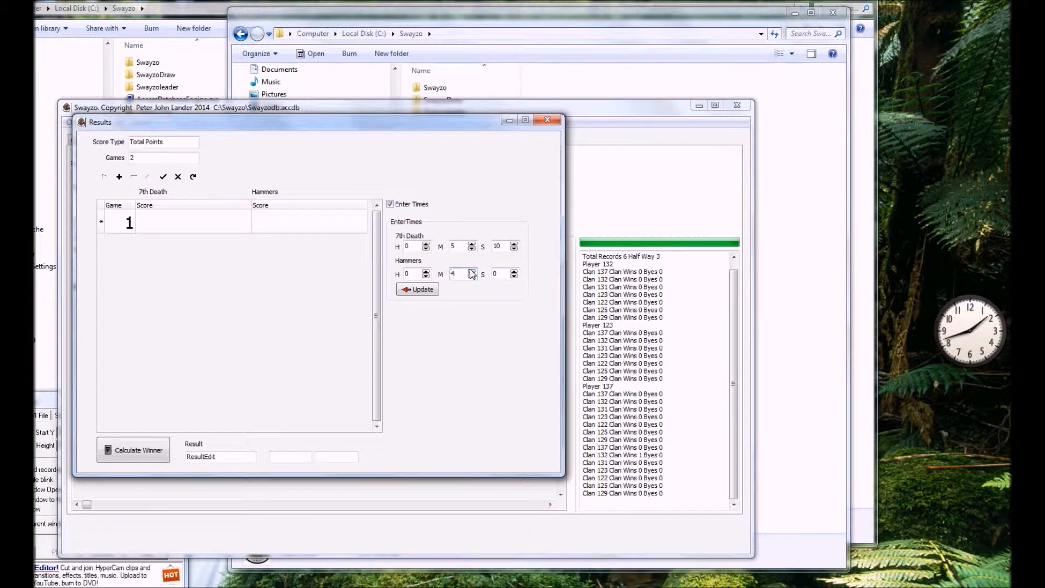
click(514, 271)
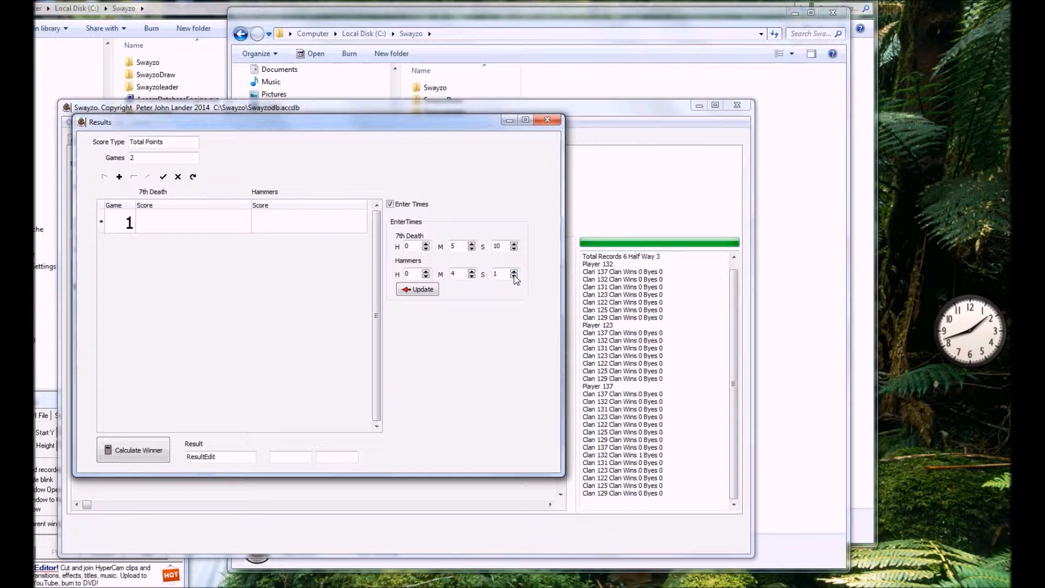
click(514, 273)
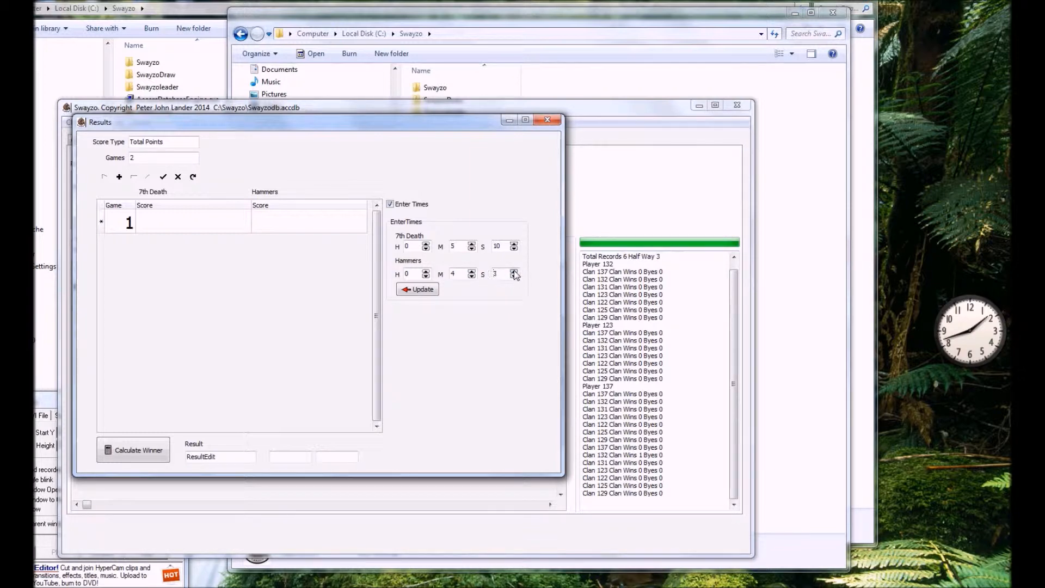
click(514, 271)
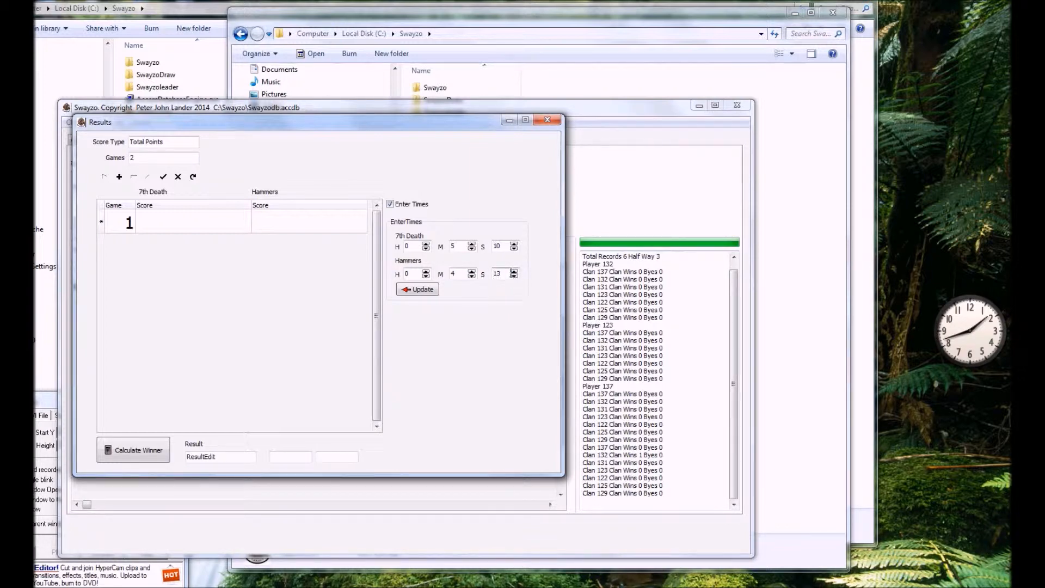
click(417, 288)
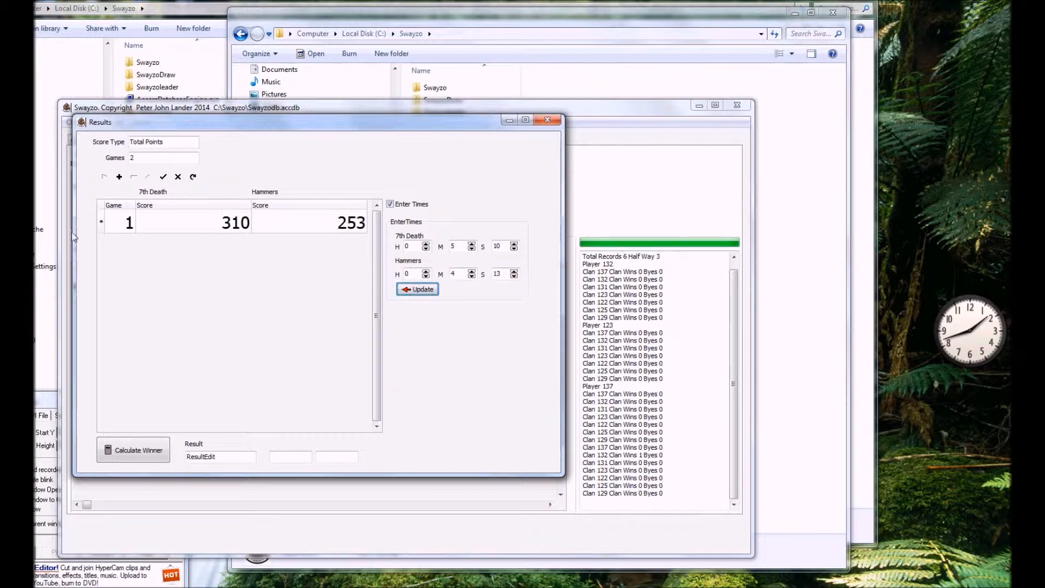
click(133, 177)
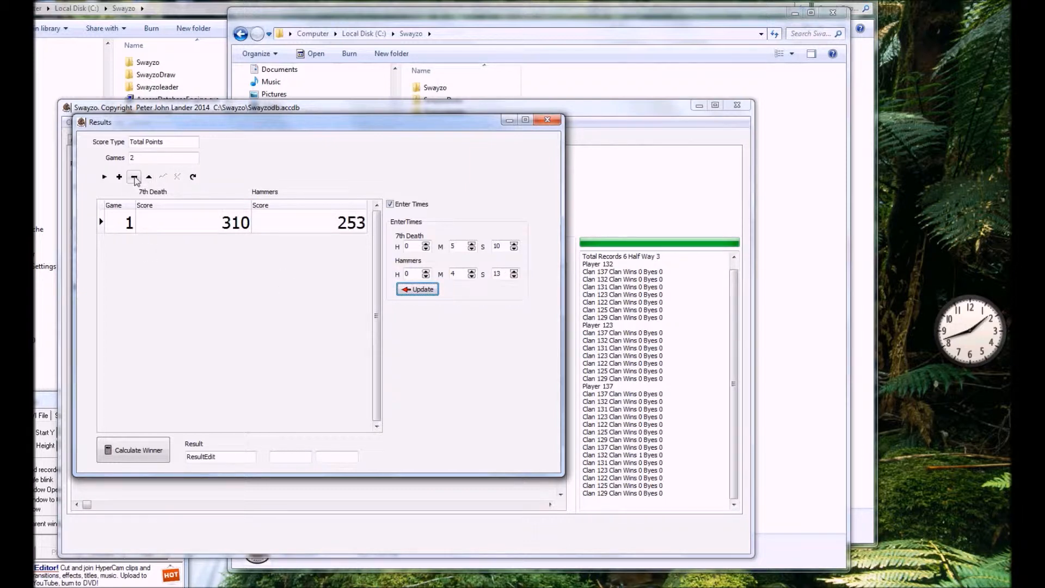
Step: Add game 2 scoring 190–253 and calculate the 0-1 result, totals 500 to 506
click(119, 176)
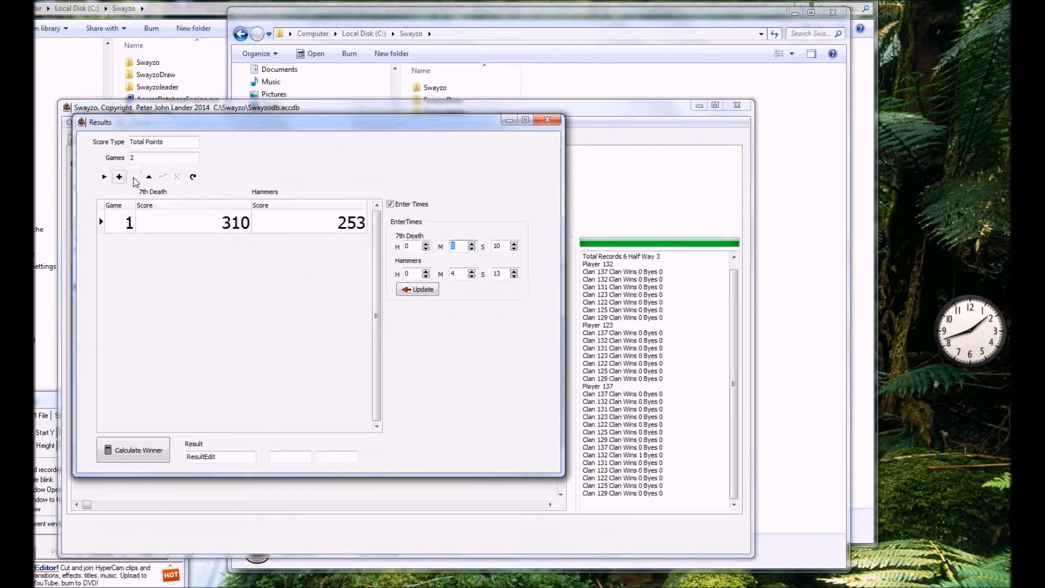
click(119, 176)
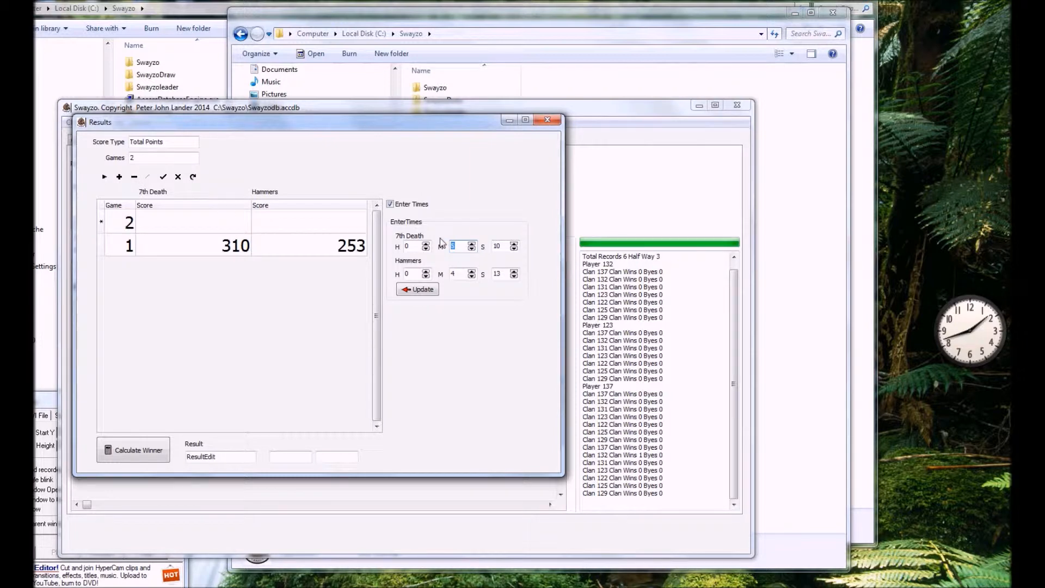
text(5)
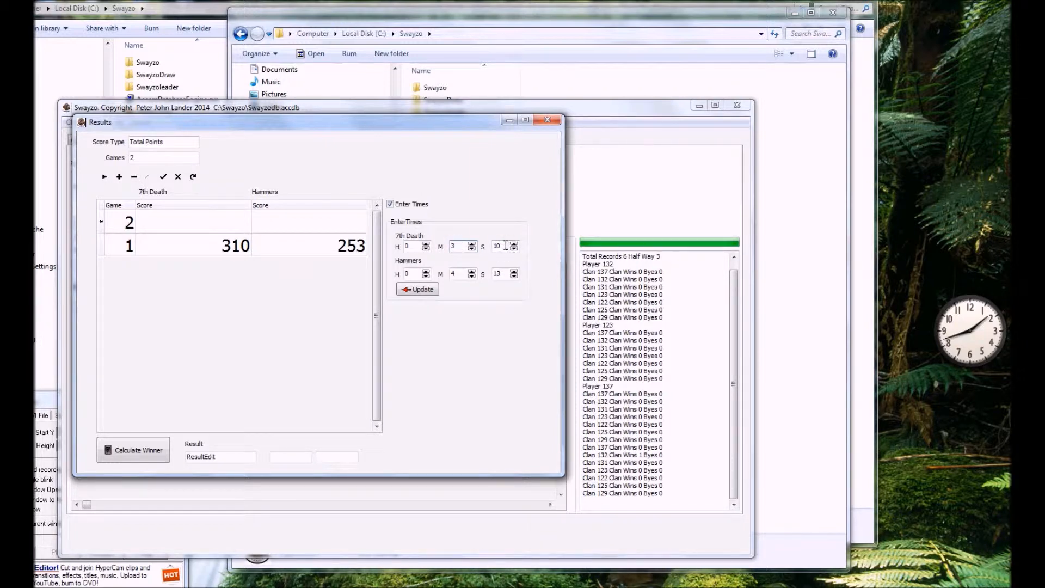
click(416, 288)
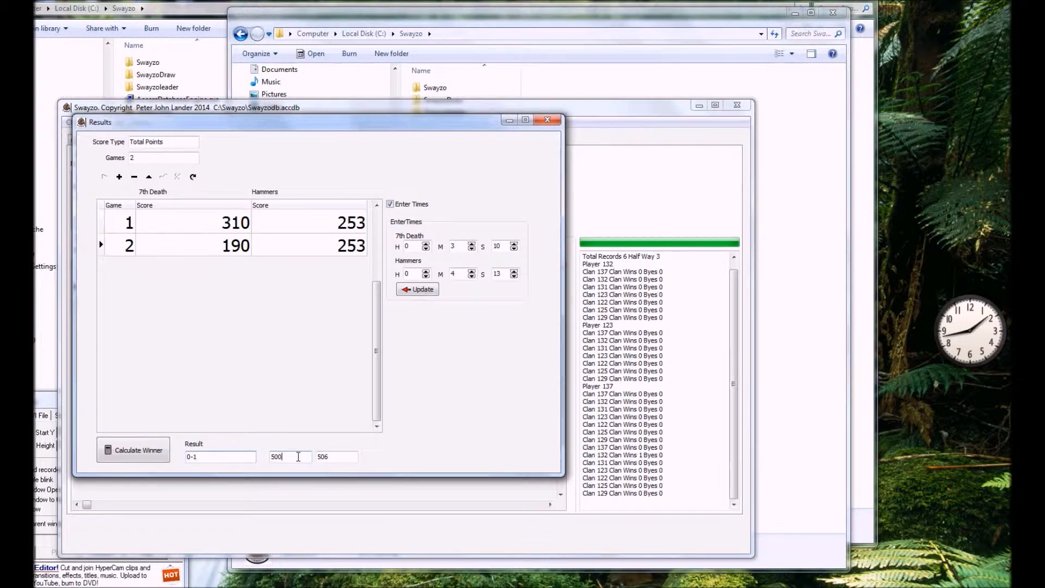
click(336, 457)
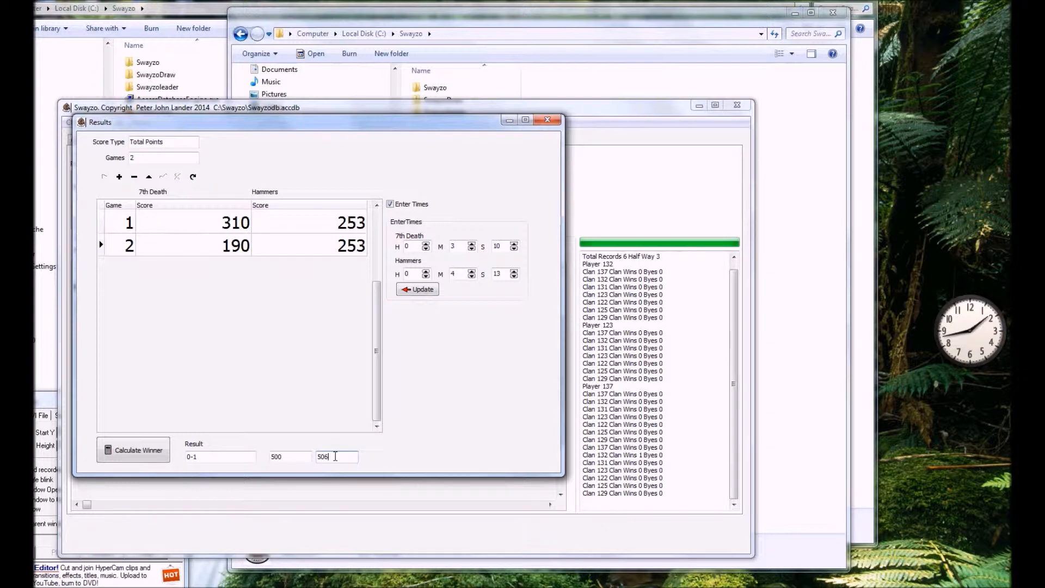
double_click(323, 456)
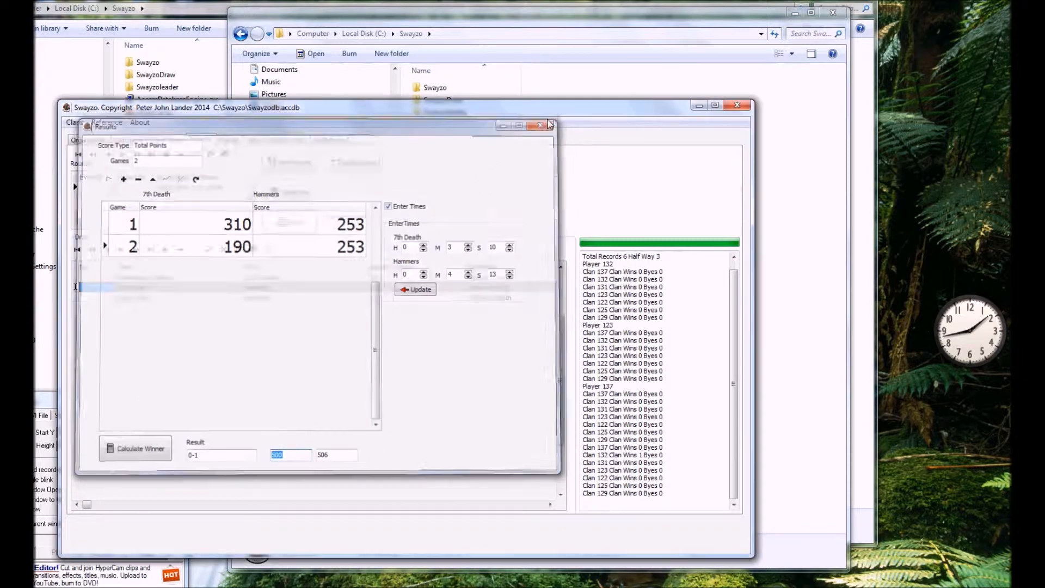
Step: Record Super Clan's 1-0 win over Amazonz and generate the round 2 draw
click(540, 124)
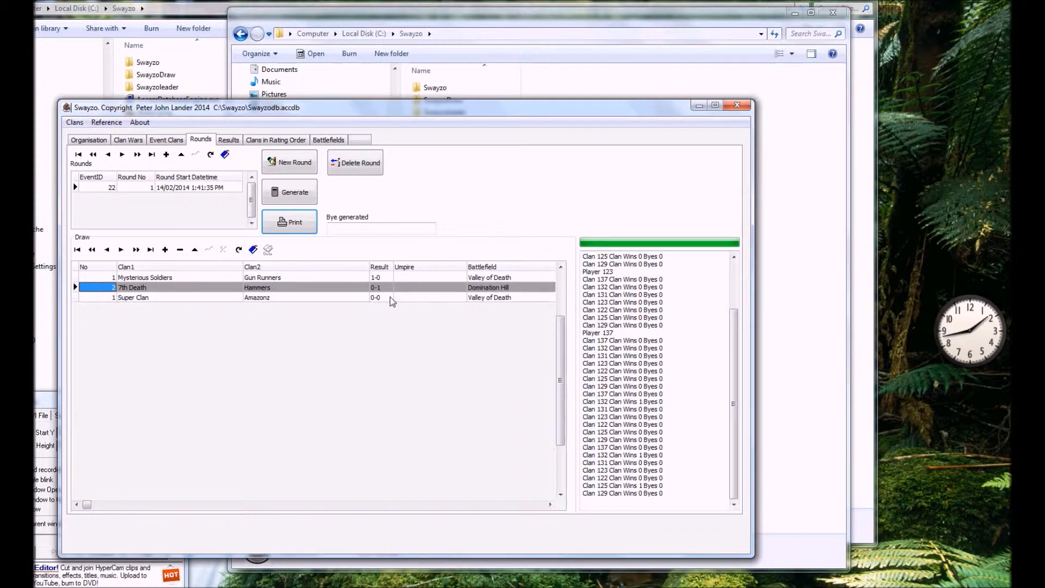
click(387, 298)
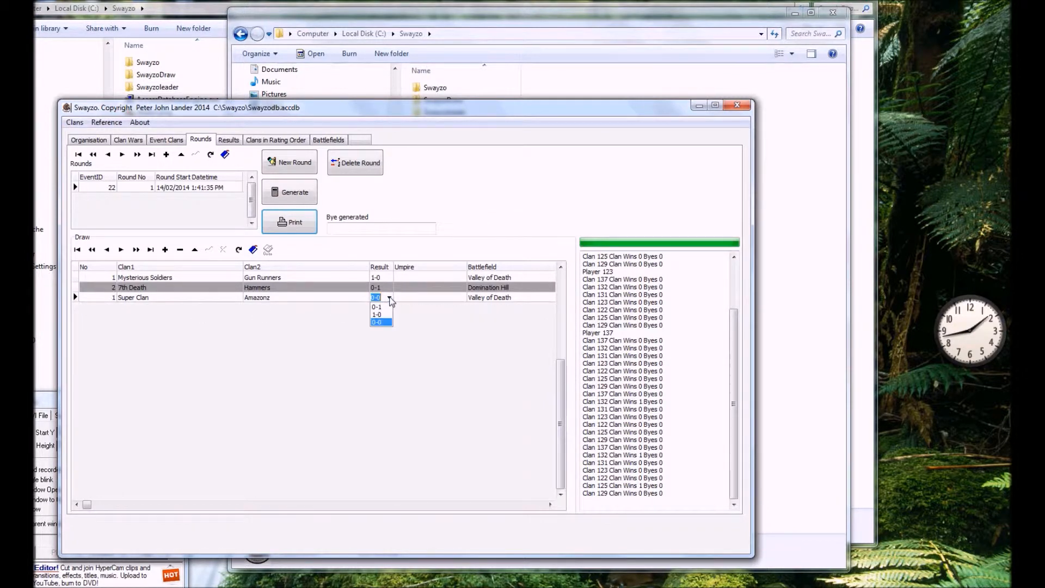
click(377, 314)
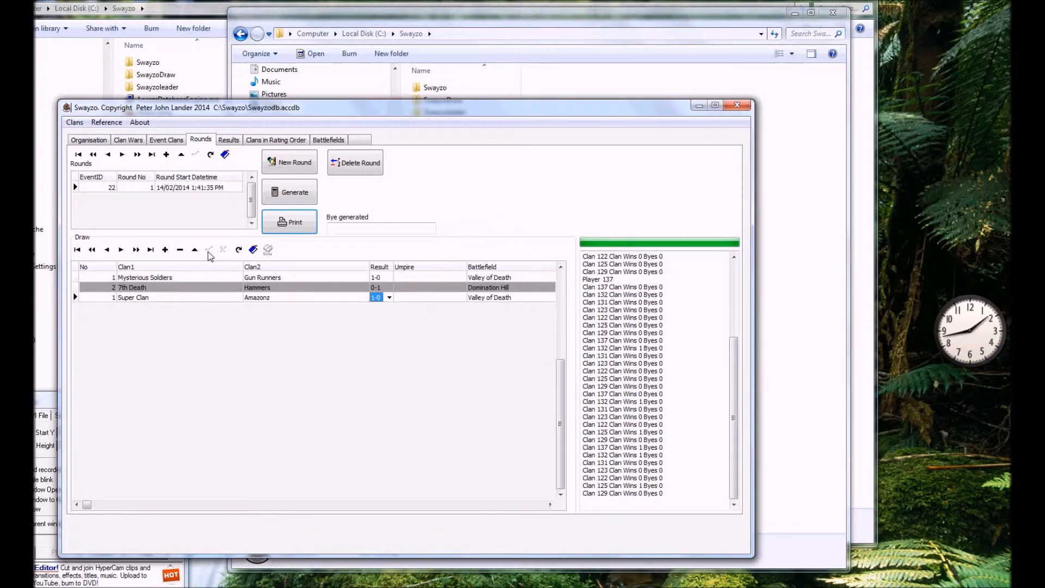
click(289, 162)
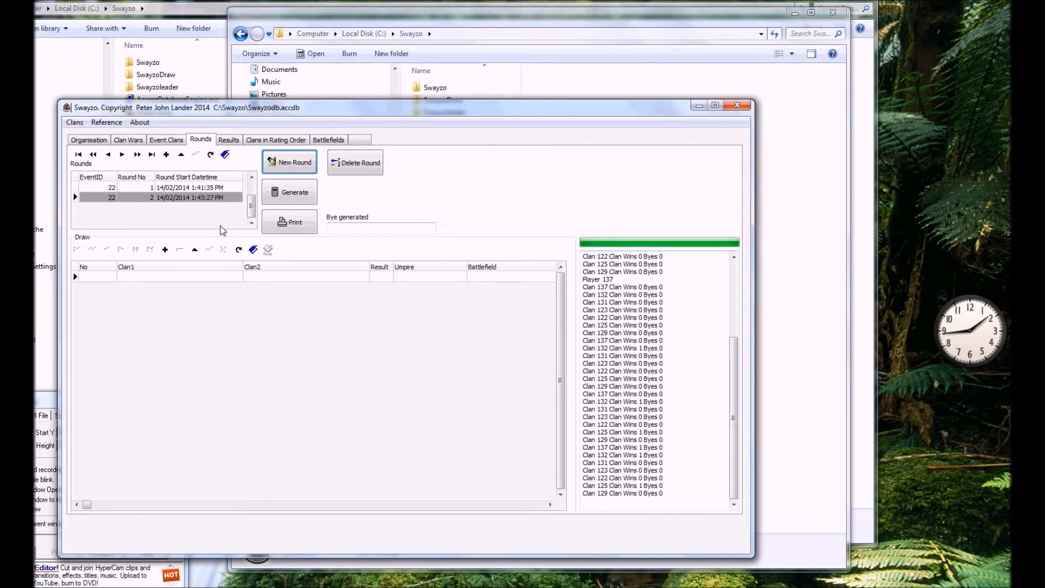
mouse_move(233, 227)
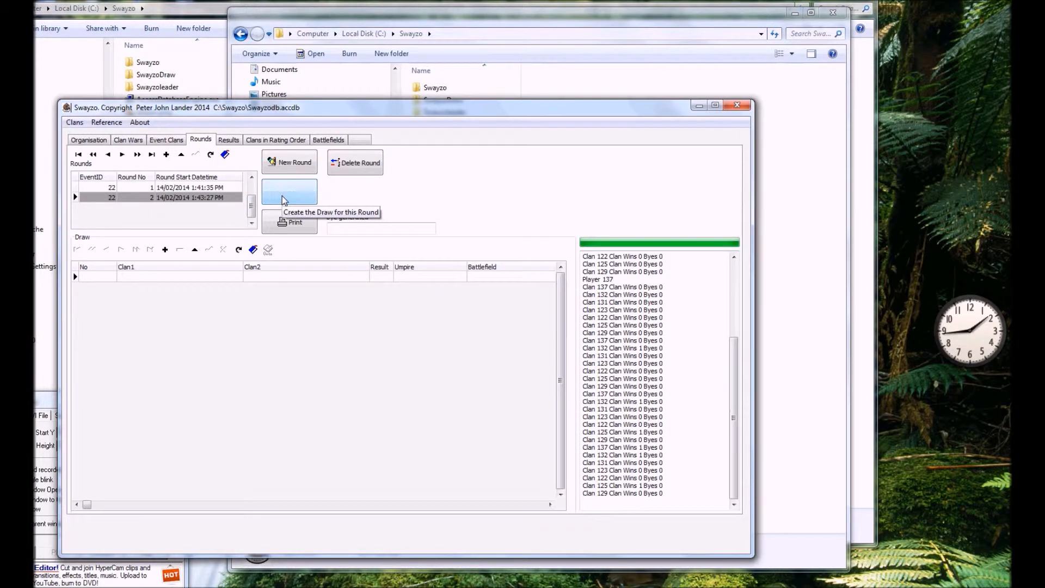
click(294, 192)
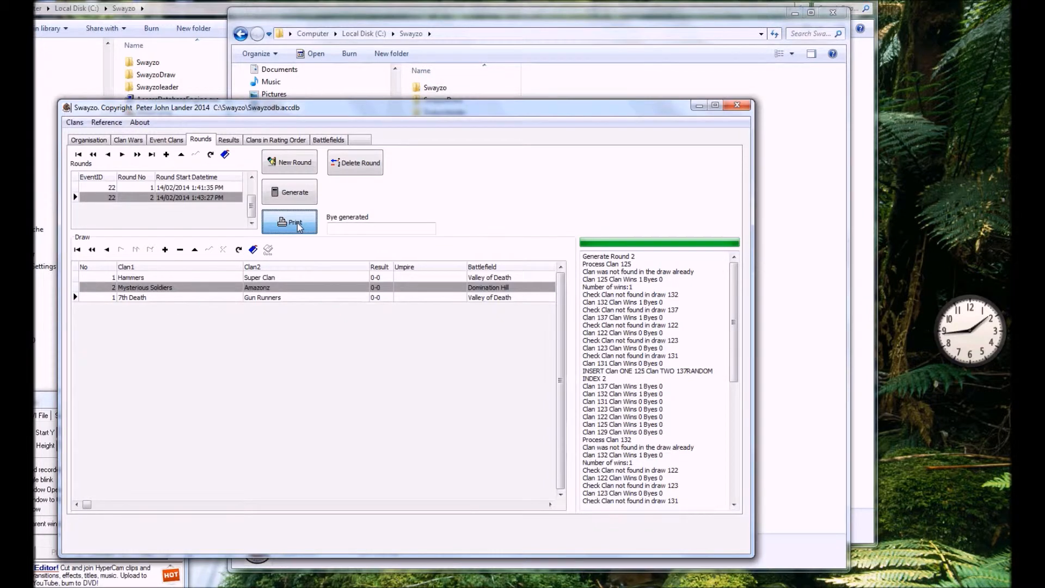
click(289, 222)
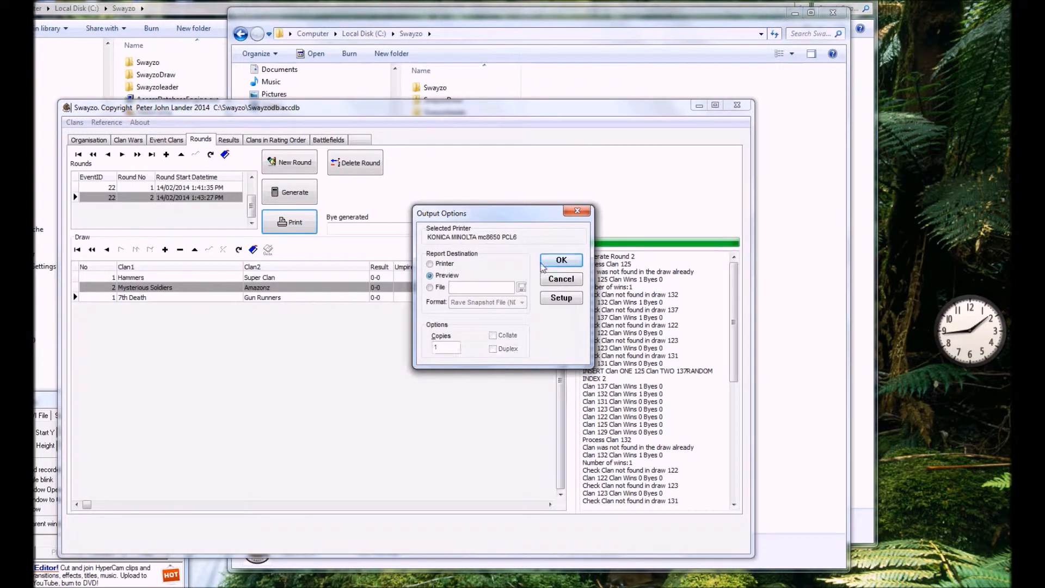
click(560, 260)
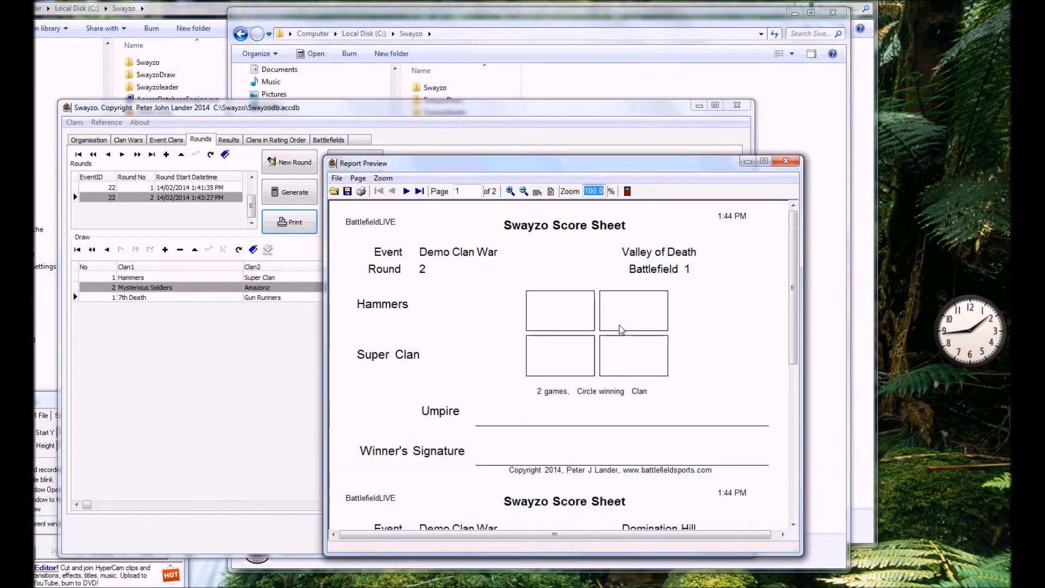
mouse_move(653, 264)
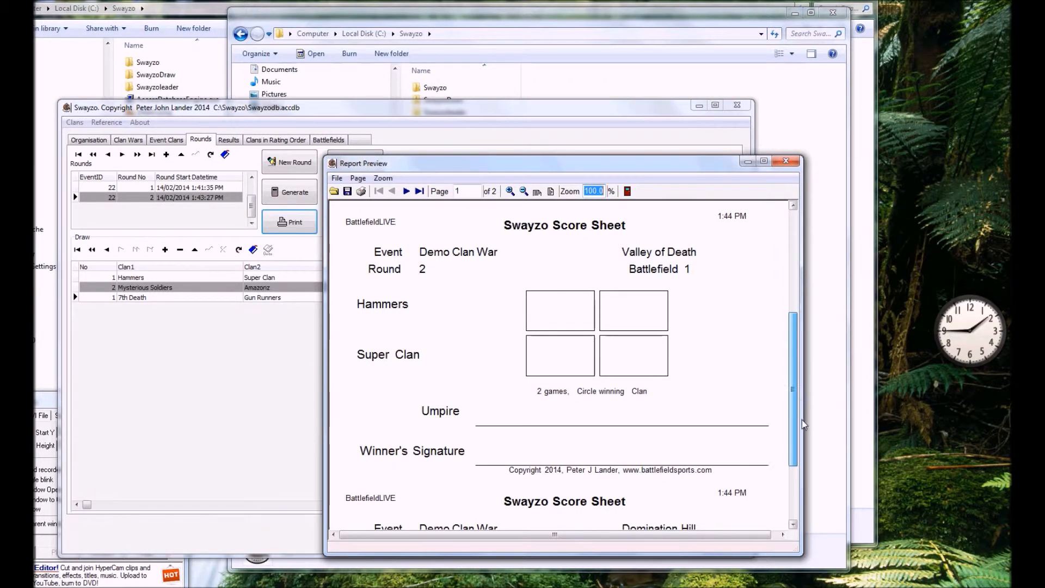
scroll(down, 3)
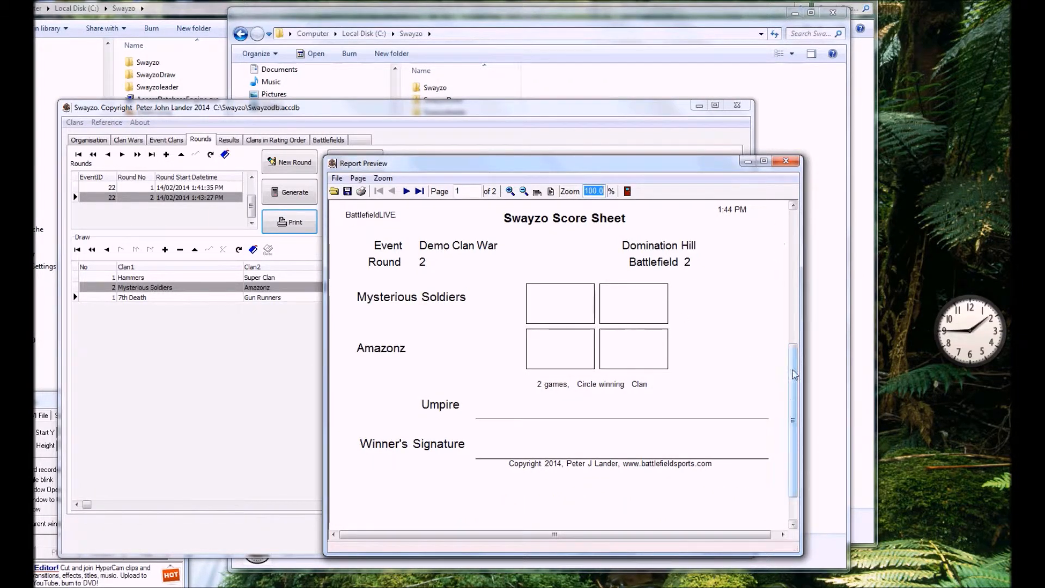
scroll(down, 3)
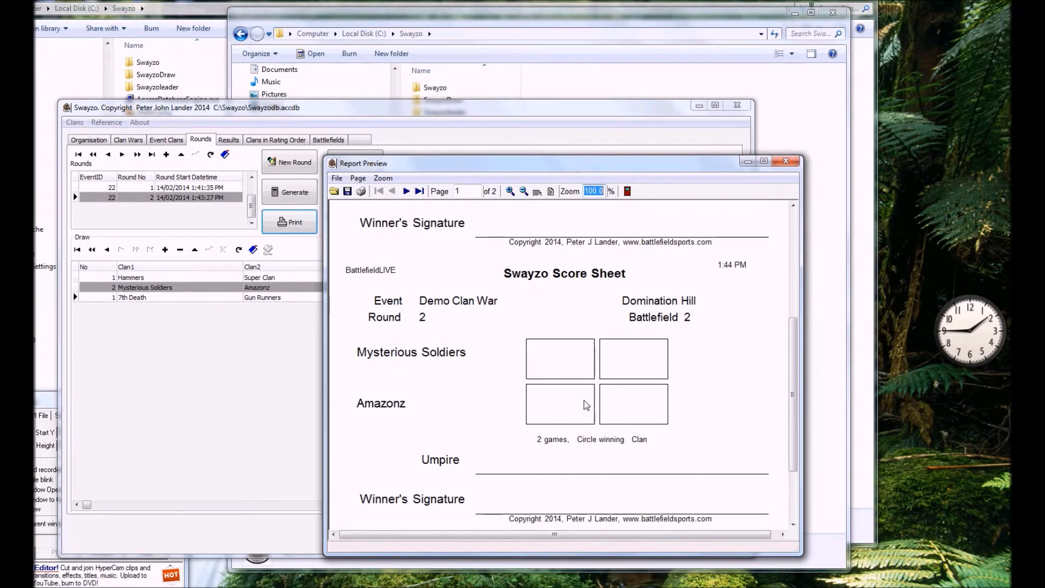
mouse_move(551, 492)
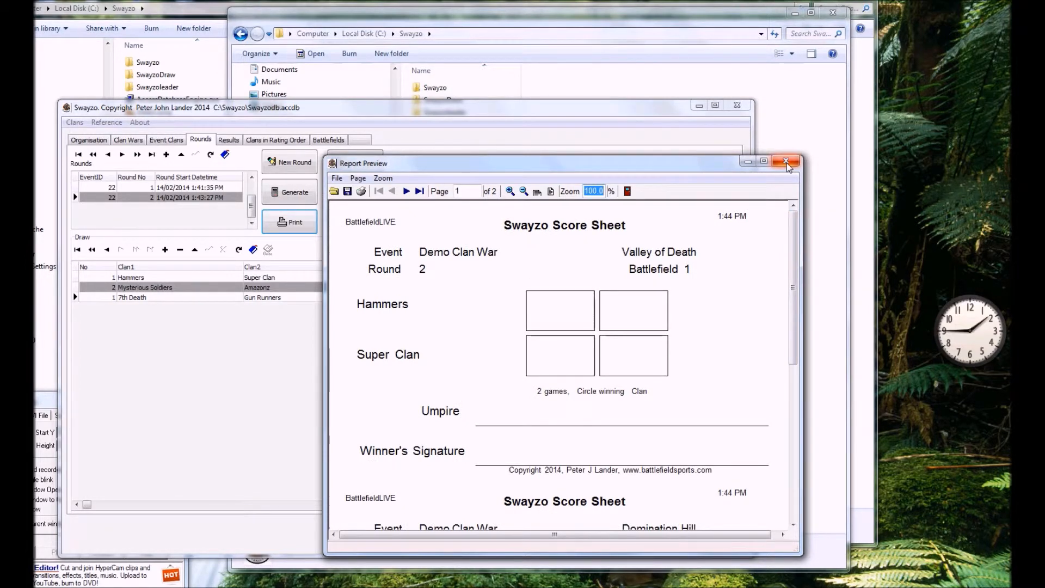
mouse_move(787, 167)
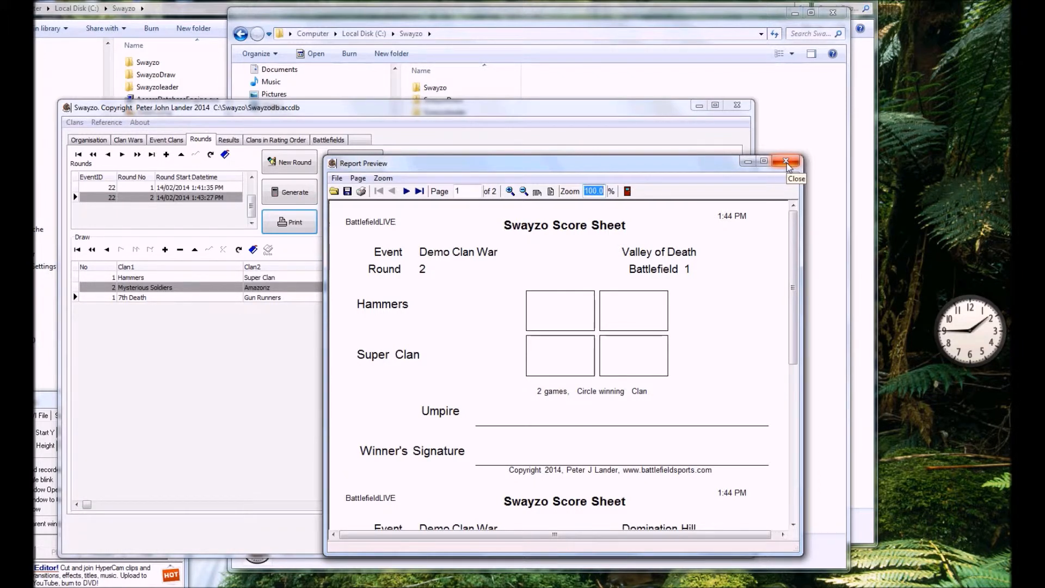
click(786, 163)
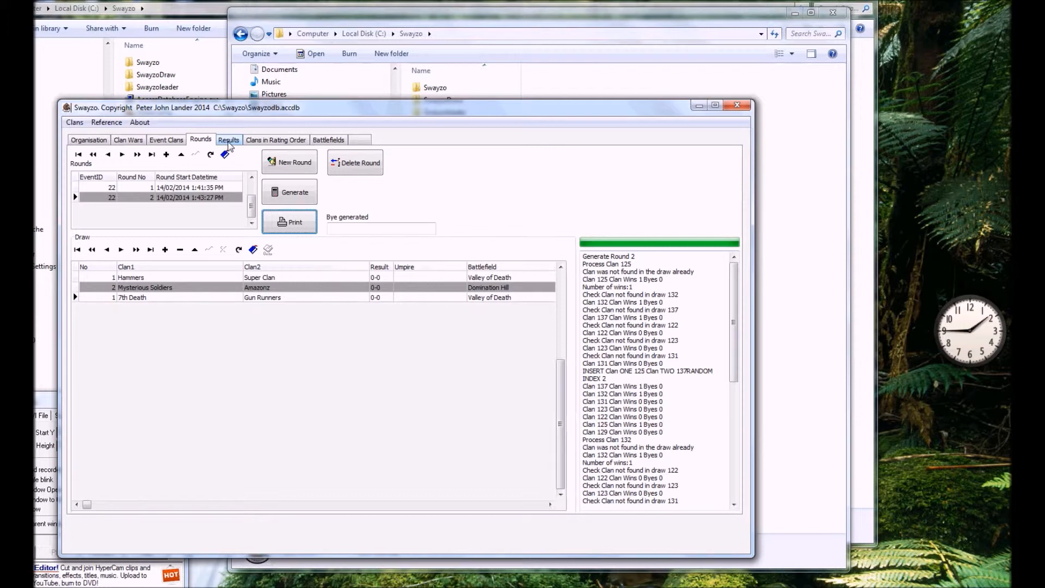
Step: Show clan standings filtered by rating limit, then list clans in rating order
click(229, 139)
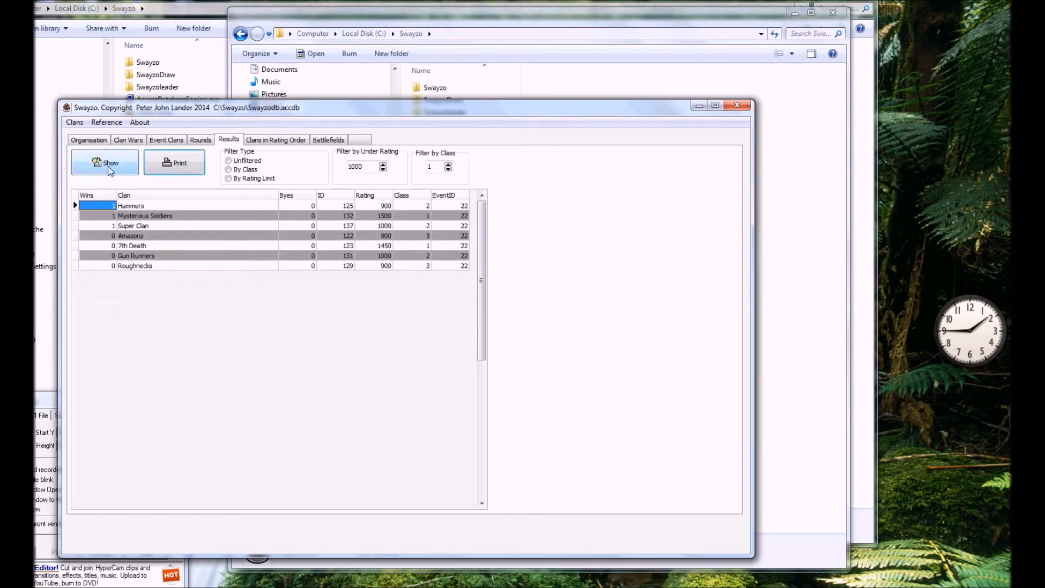
click(105, 162)
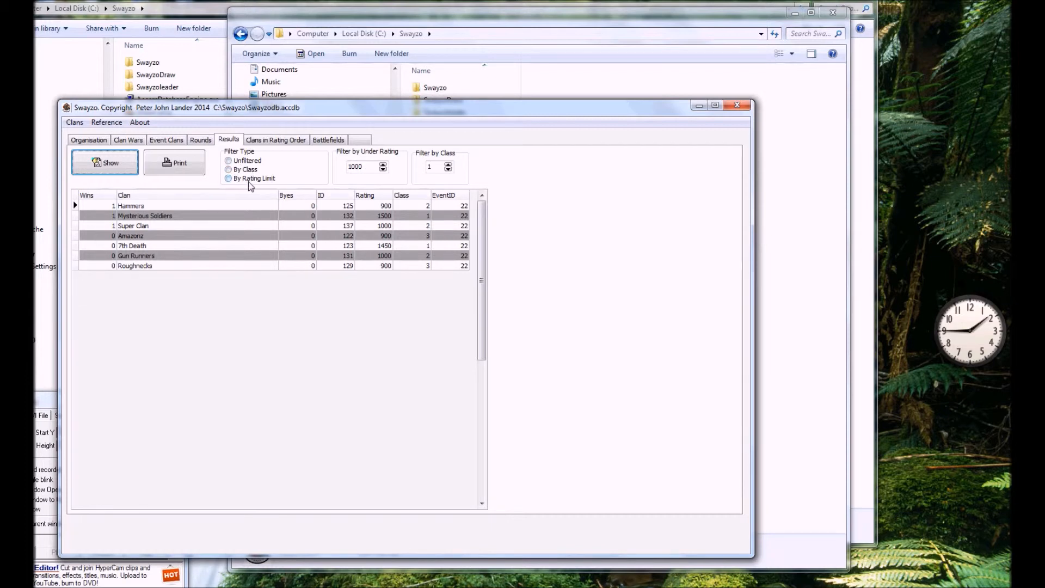
mouse_move(278, 187)
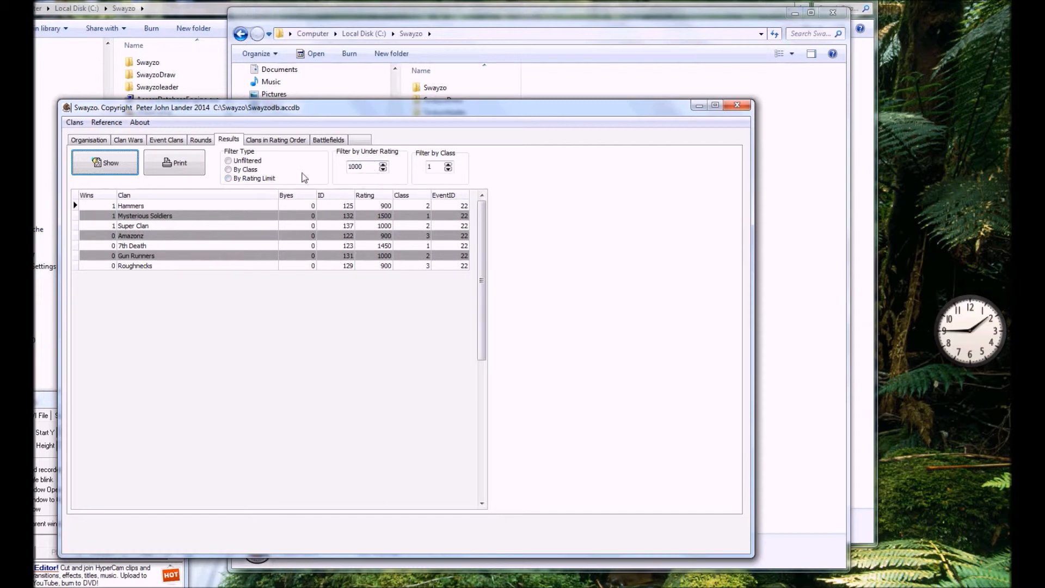
click(229, 178)
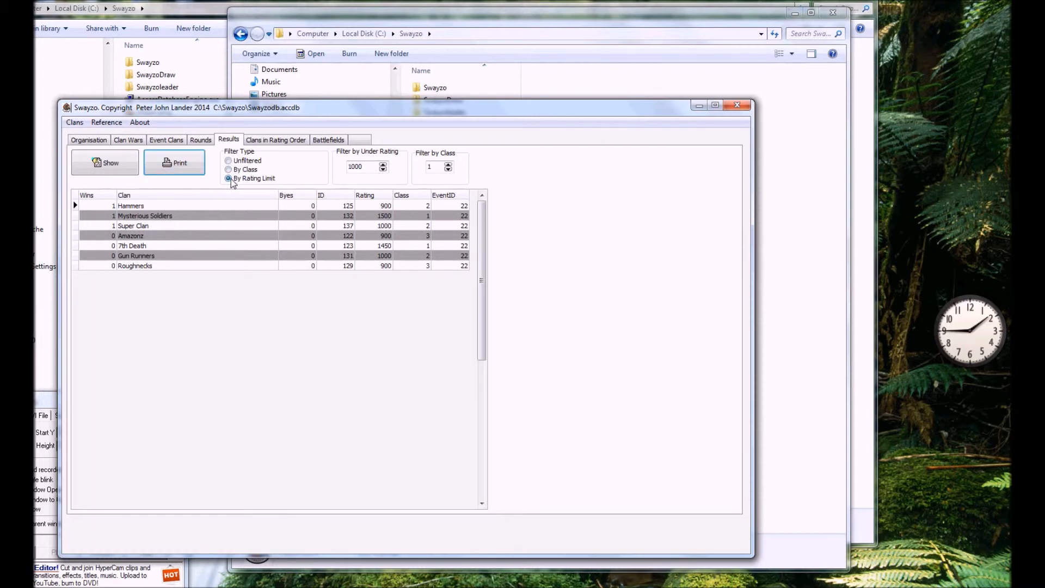
click(105, 163)
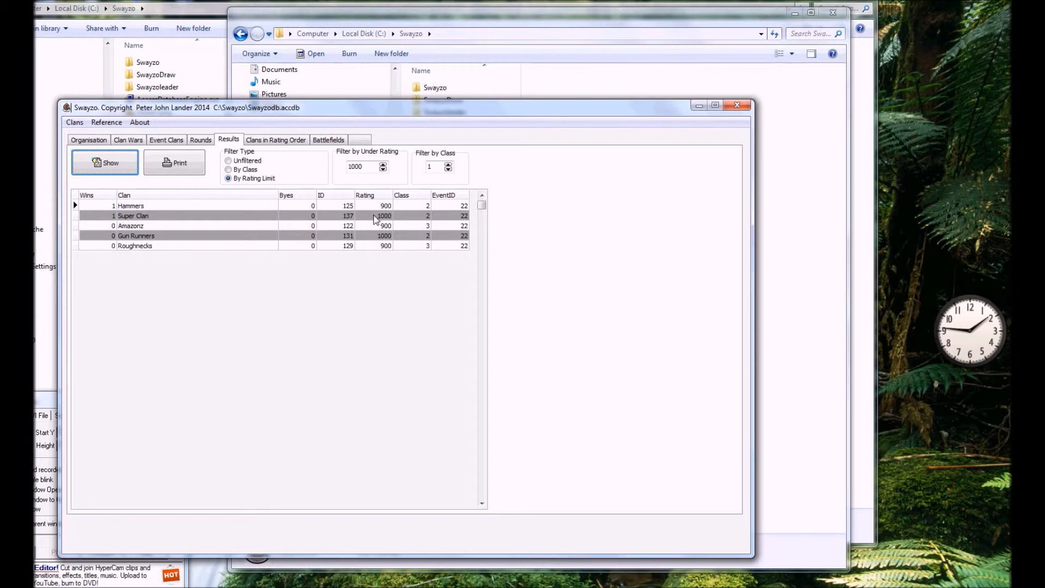
click(100, 215)
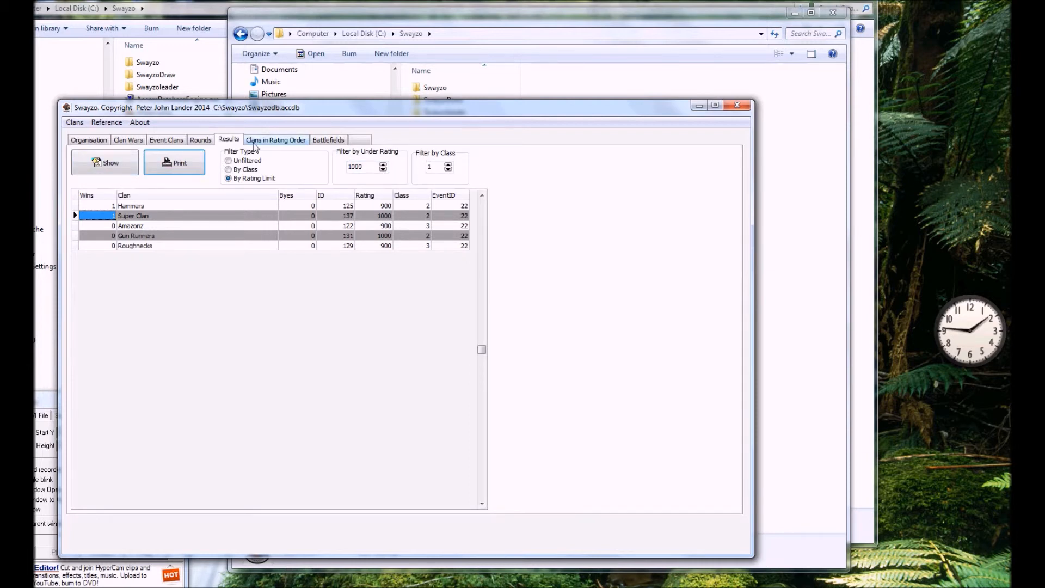
click(276, 139)
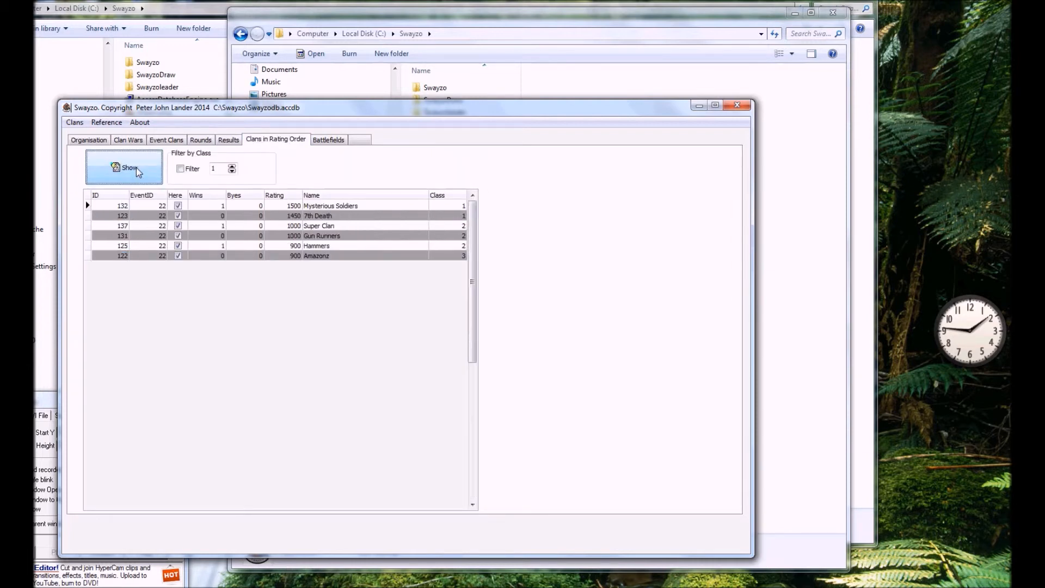
mouse_move(327, 152)
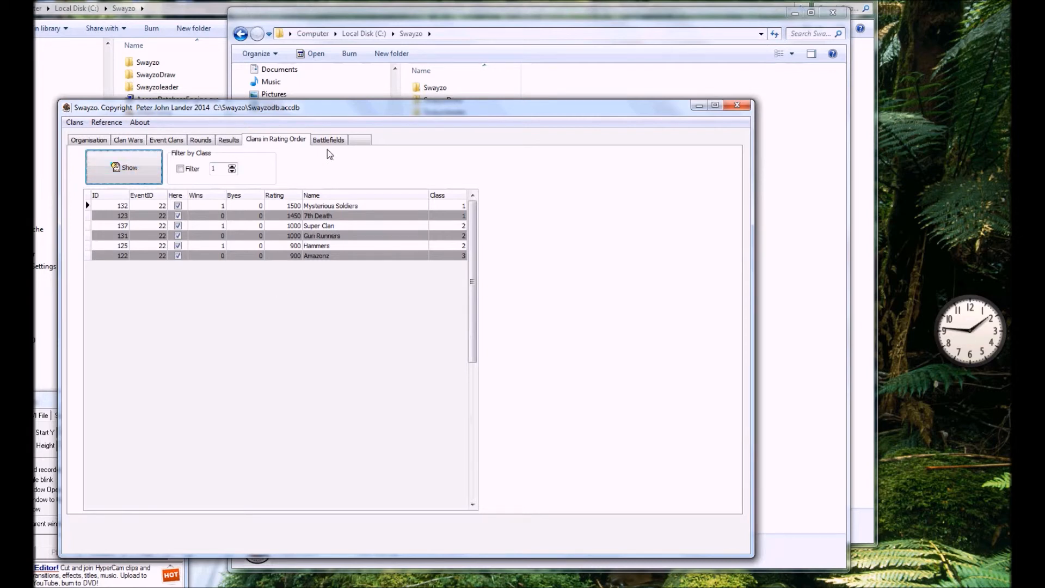
Step: Review the battlefields, selecting Domination Hill and Ambush Alley, and dismiss the Reference menu
click(327, 140)
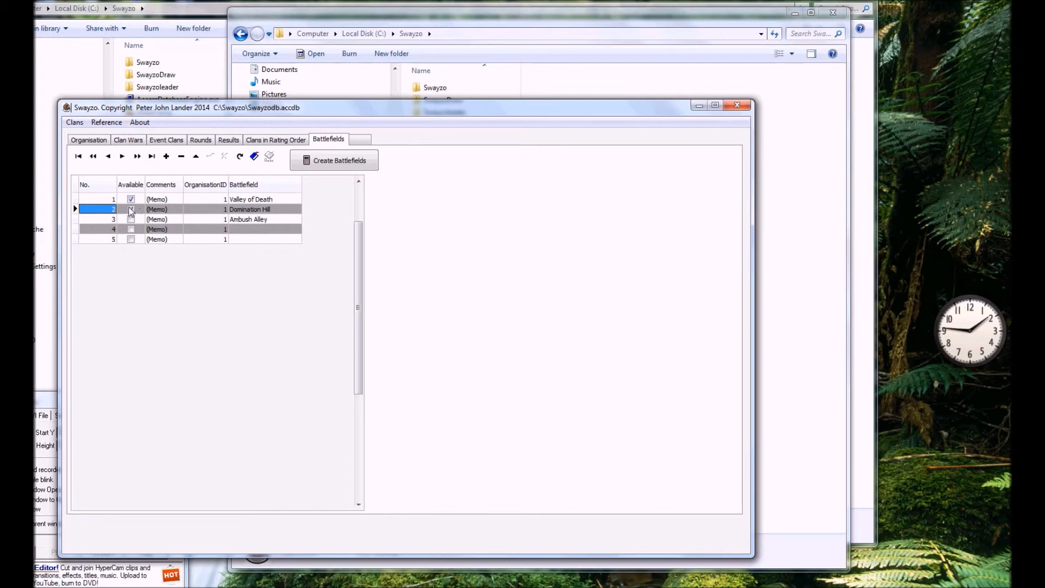
click(130, 208)
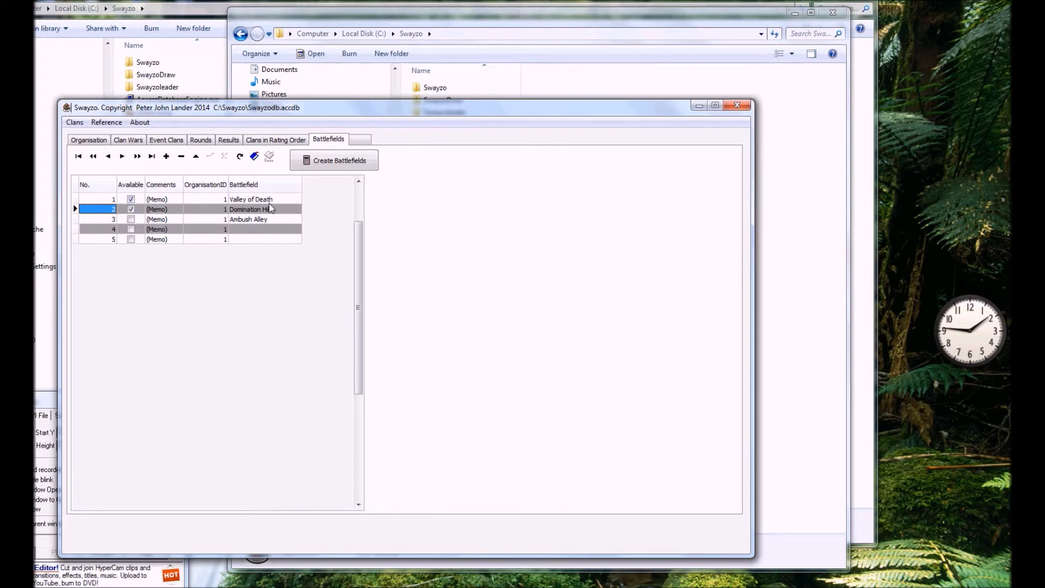
click(248, 219)
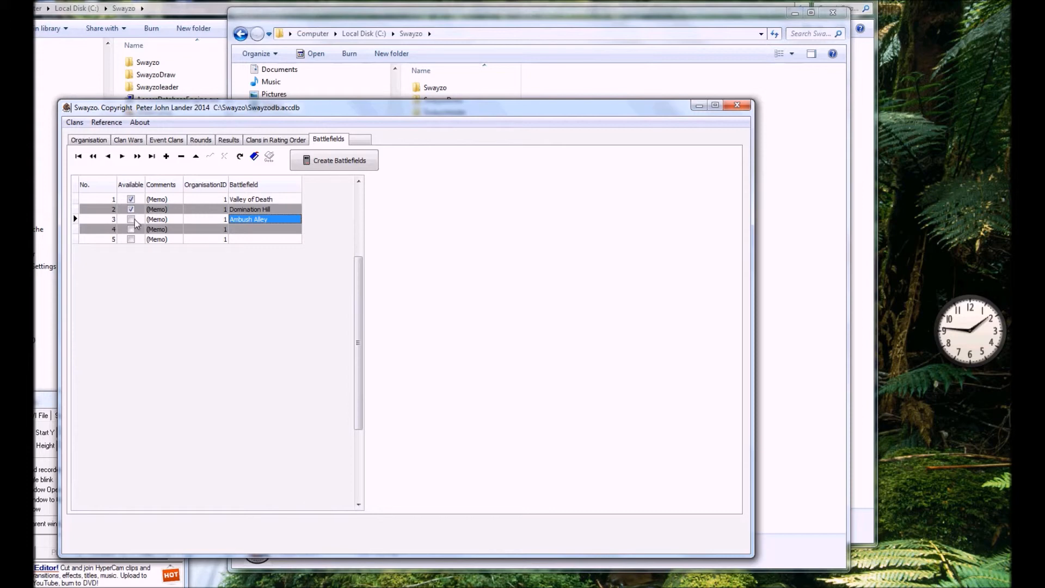
mouse_move(138, 239)
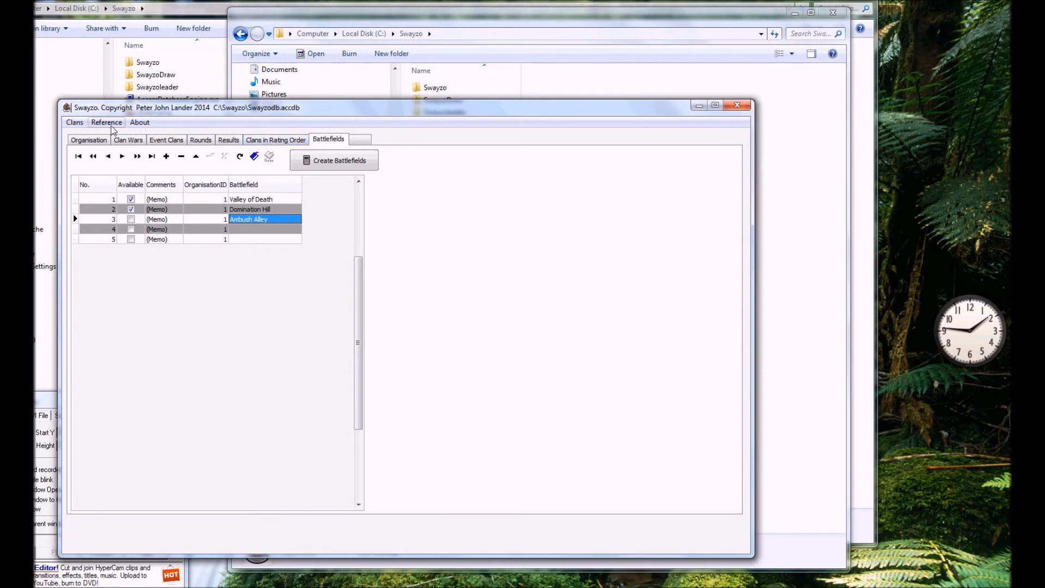
click(106, 122)
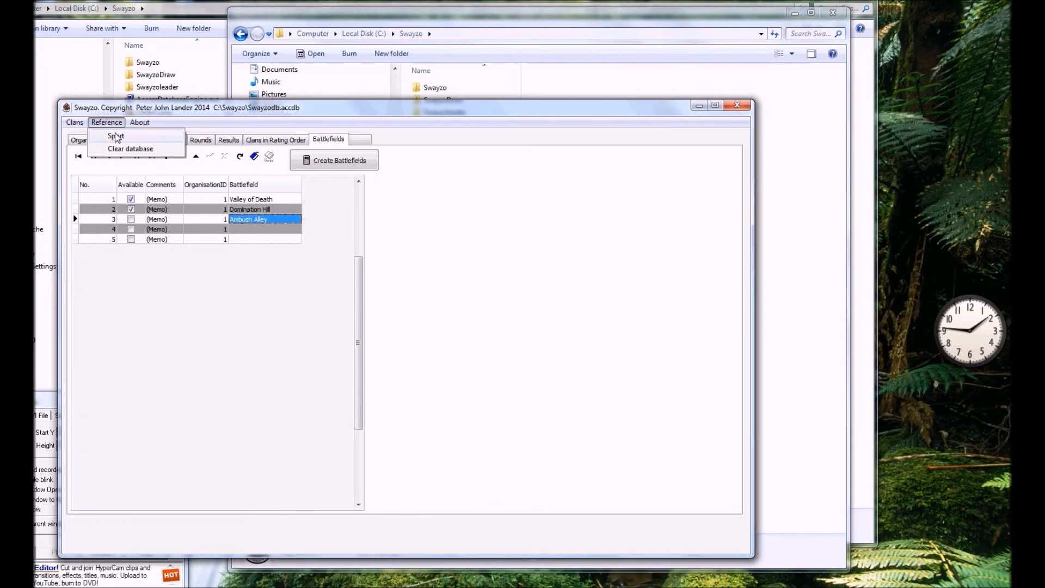
click(140, 122)
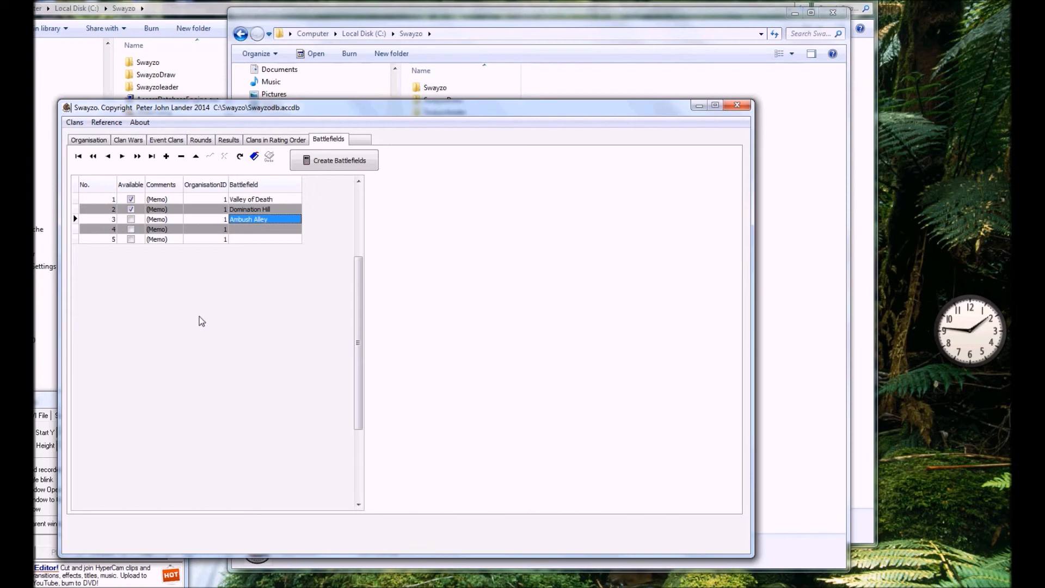
mouse_move(196, 317)
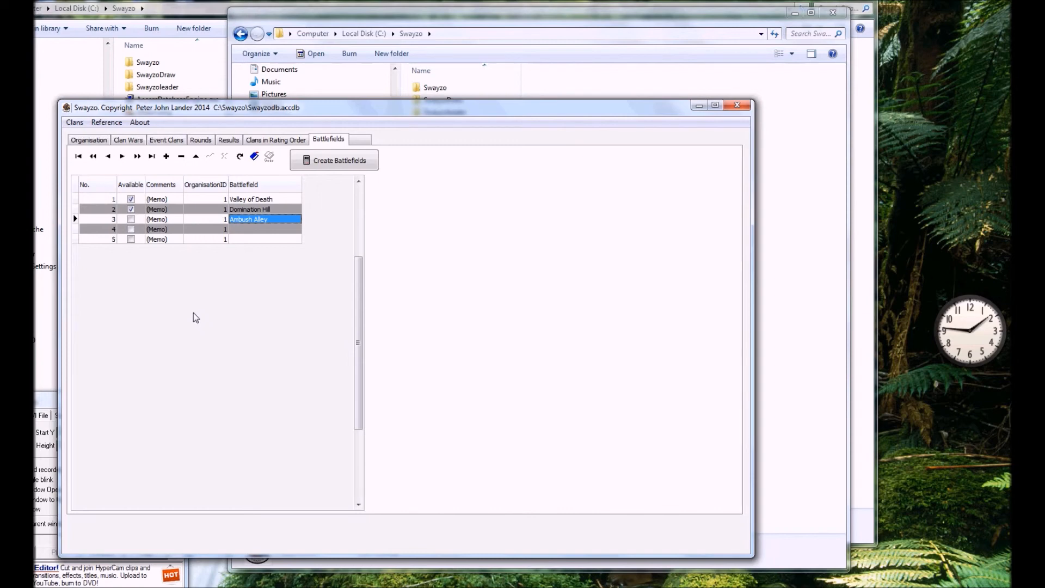
mouse_move(231, 329)
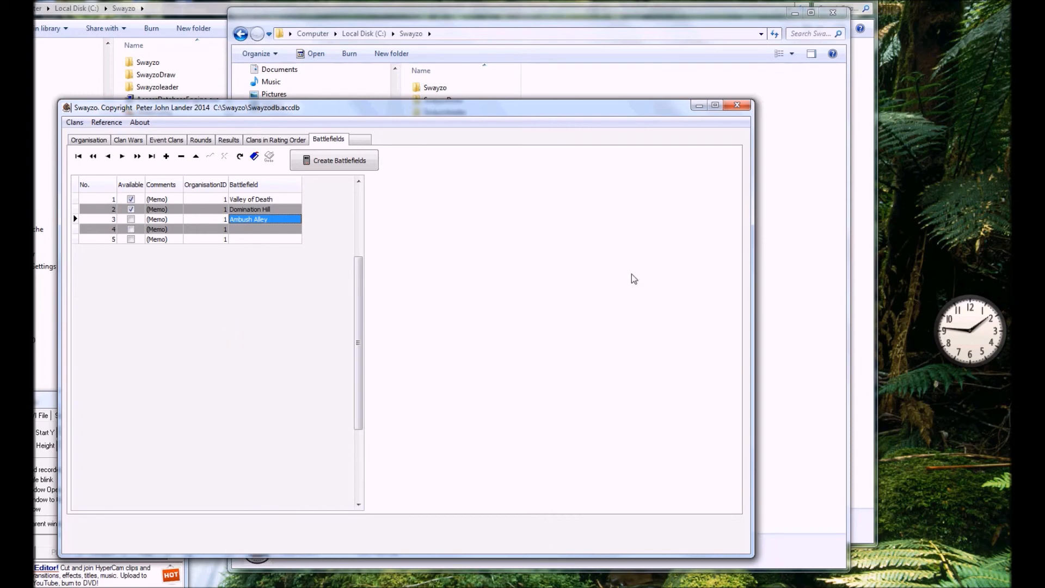
mouse_move(738, 106)
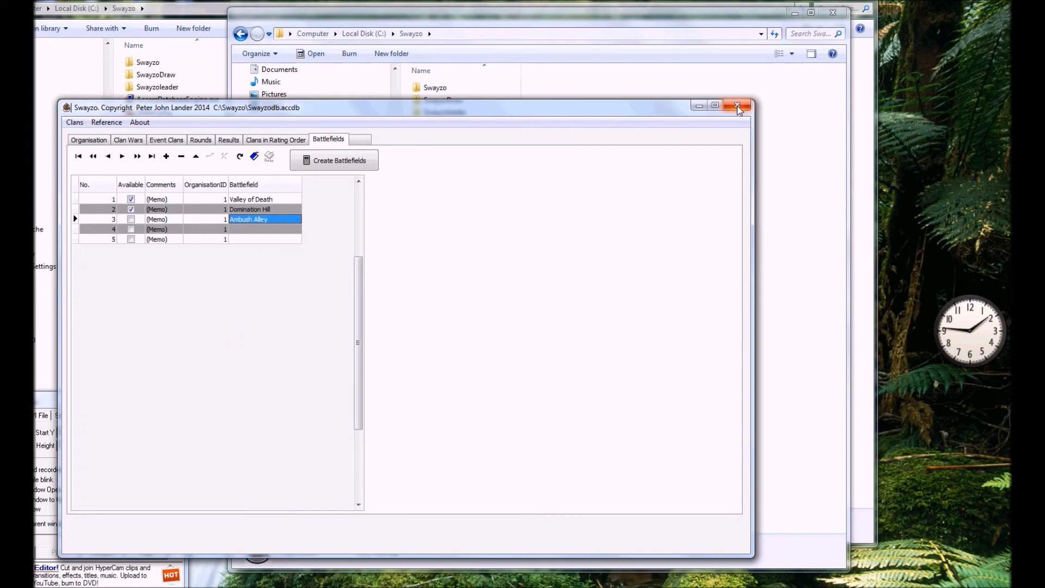